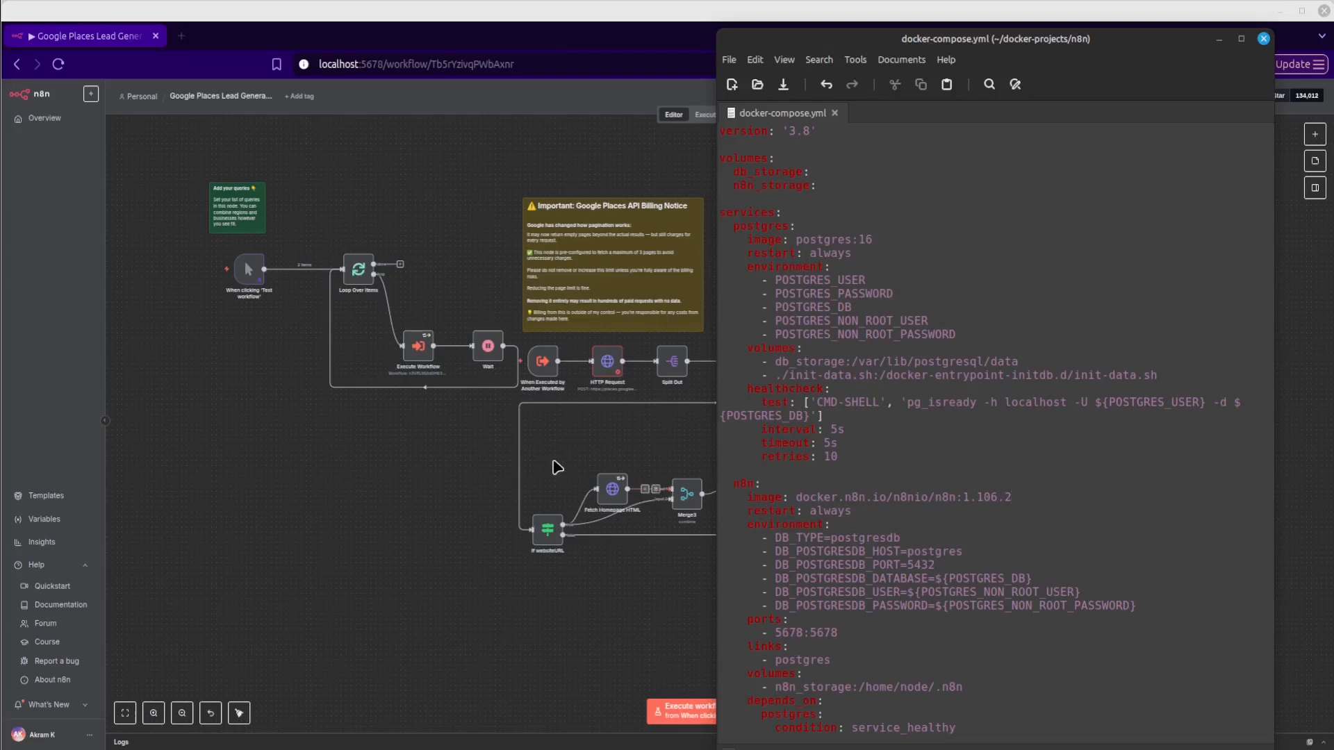
# - Confirm via About n8n that the running instance is version 1.106.2, then dismiss the dialog
pyautogui.click(1012, 497)
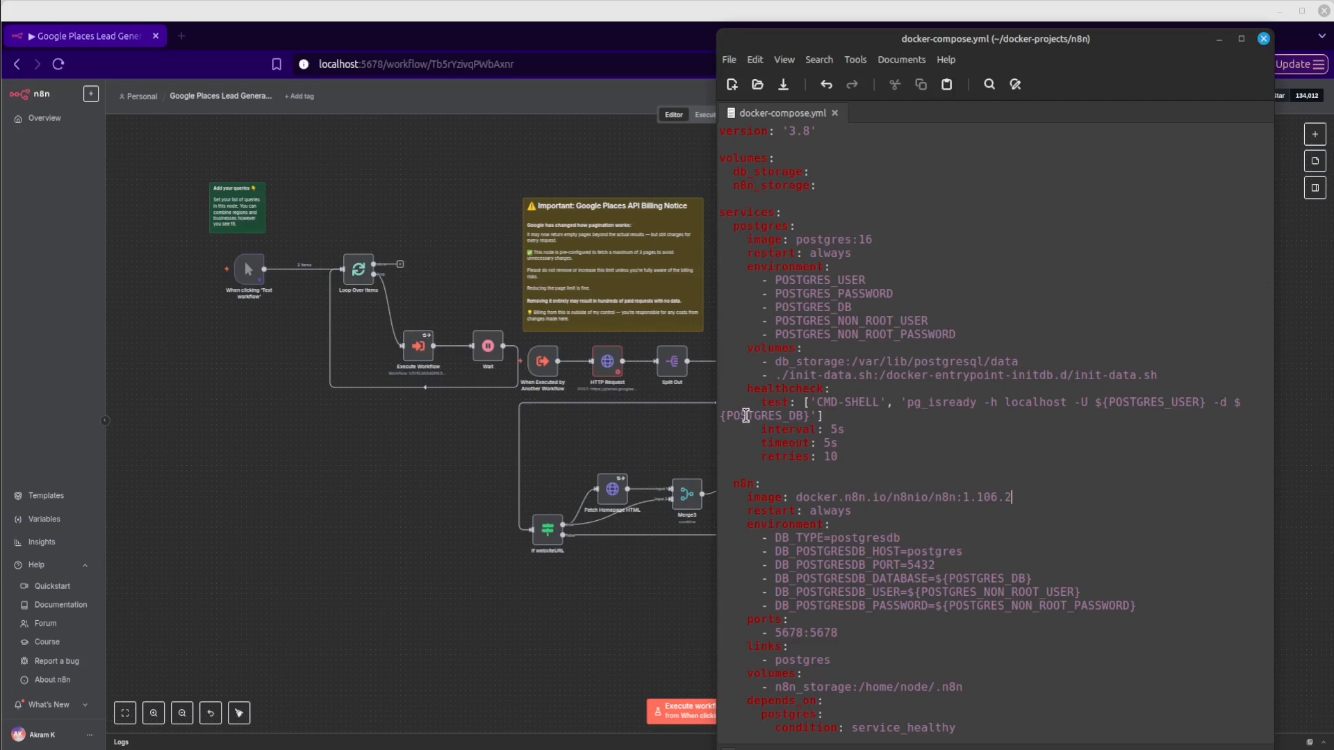
pyautogui.moveTo(848, 391)
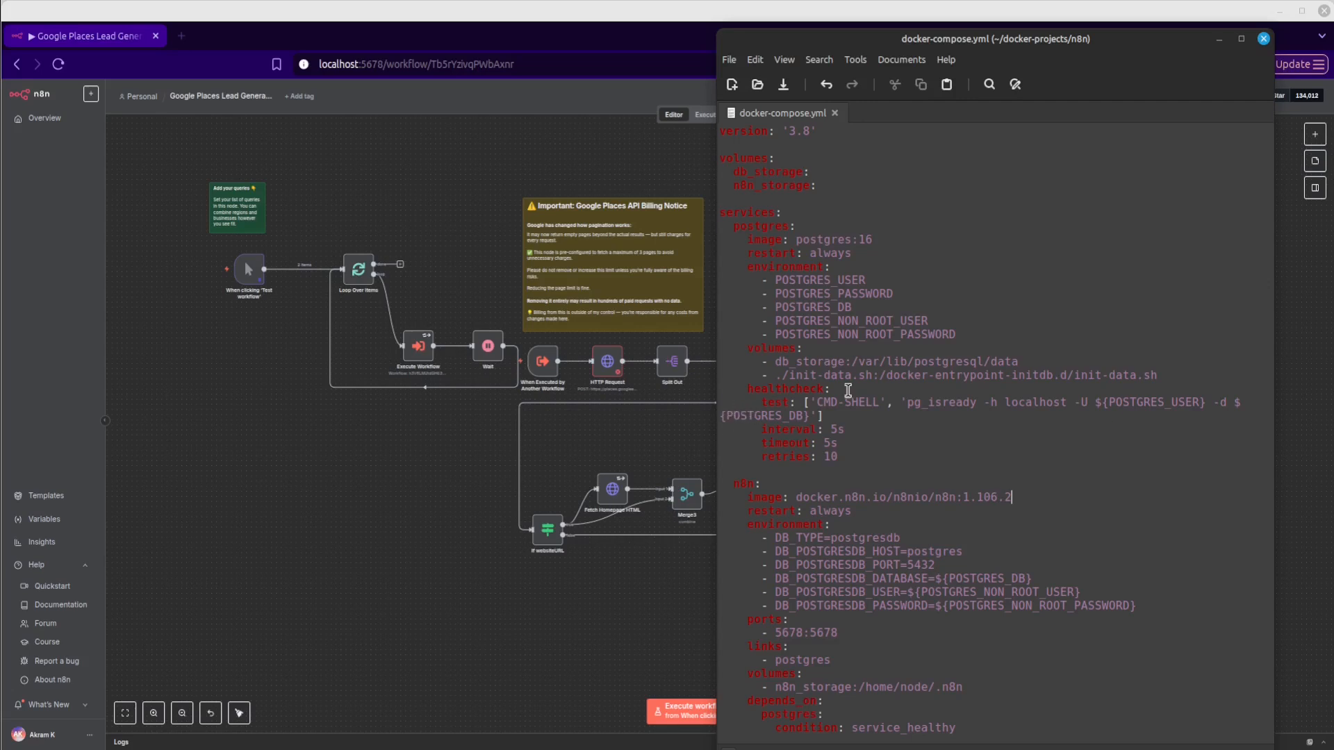
pyautogui.moveTo(878, 357)
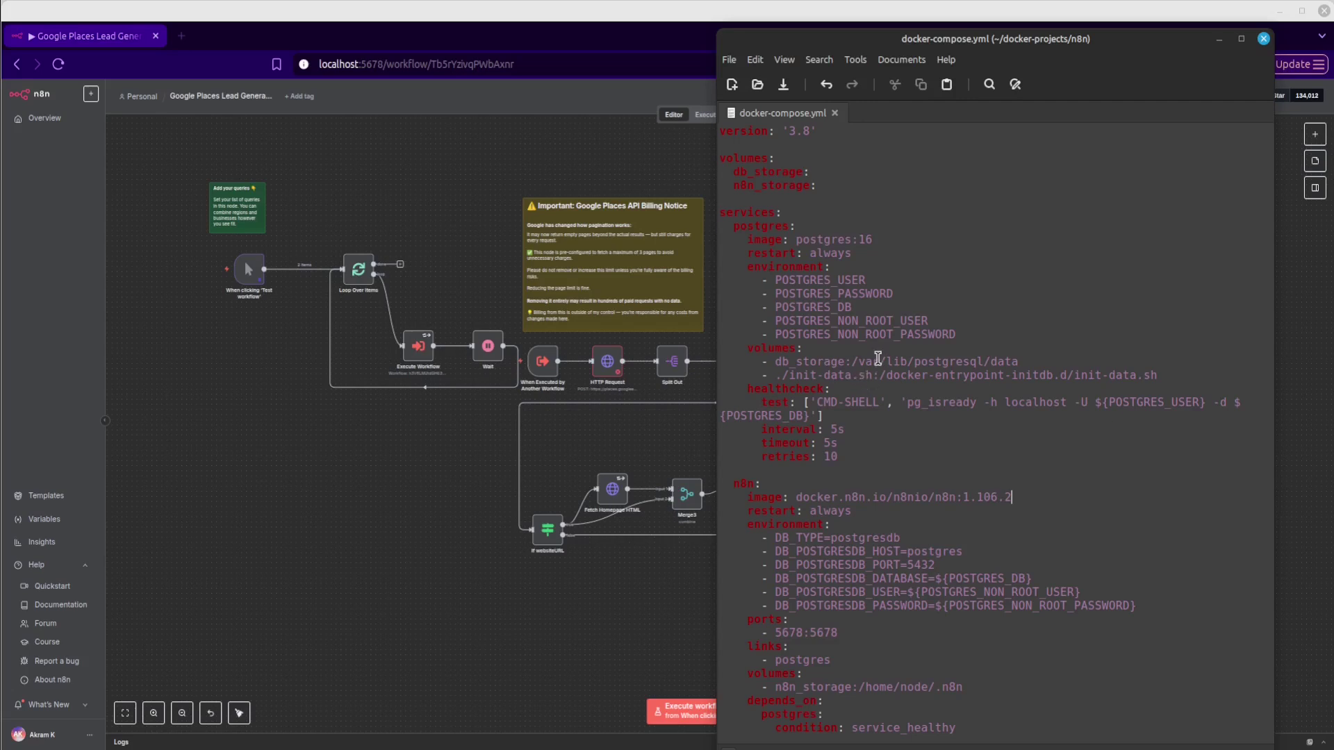
pyautogui.moveTo(894, 342)
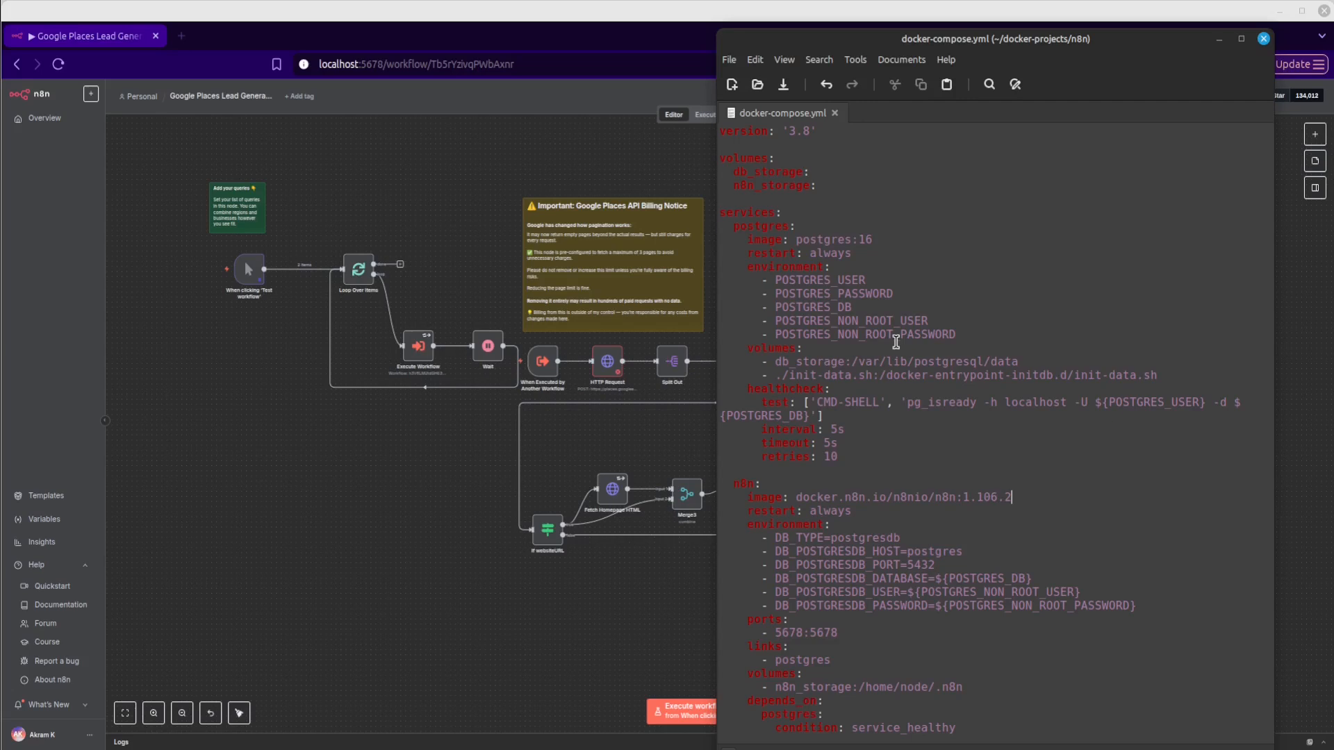
pyautogui.moveTo(985, 283)
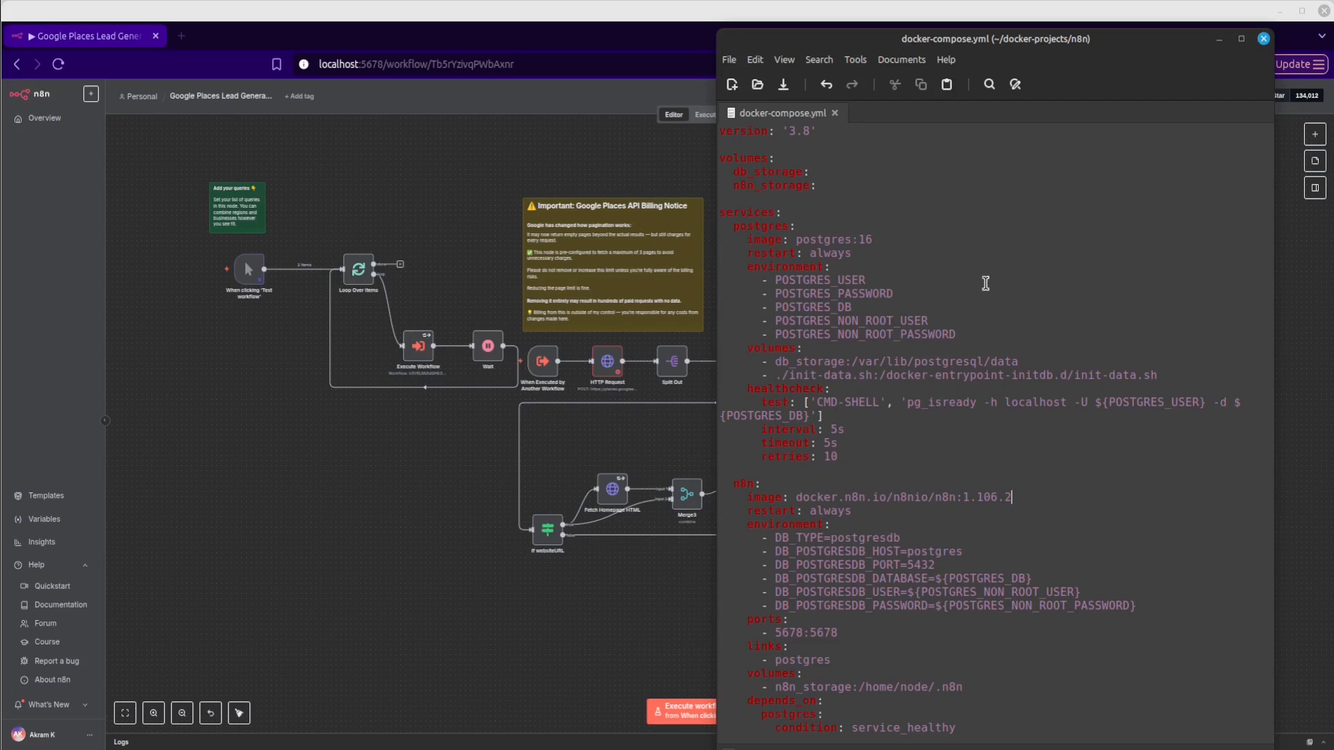
pyautogui.moveTo(976, 351)
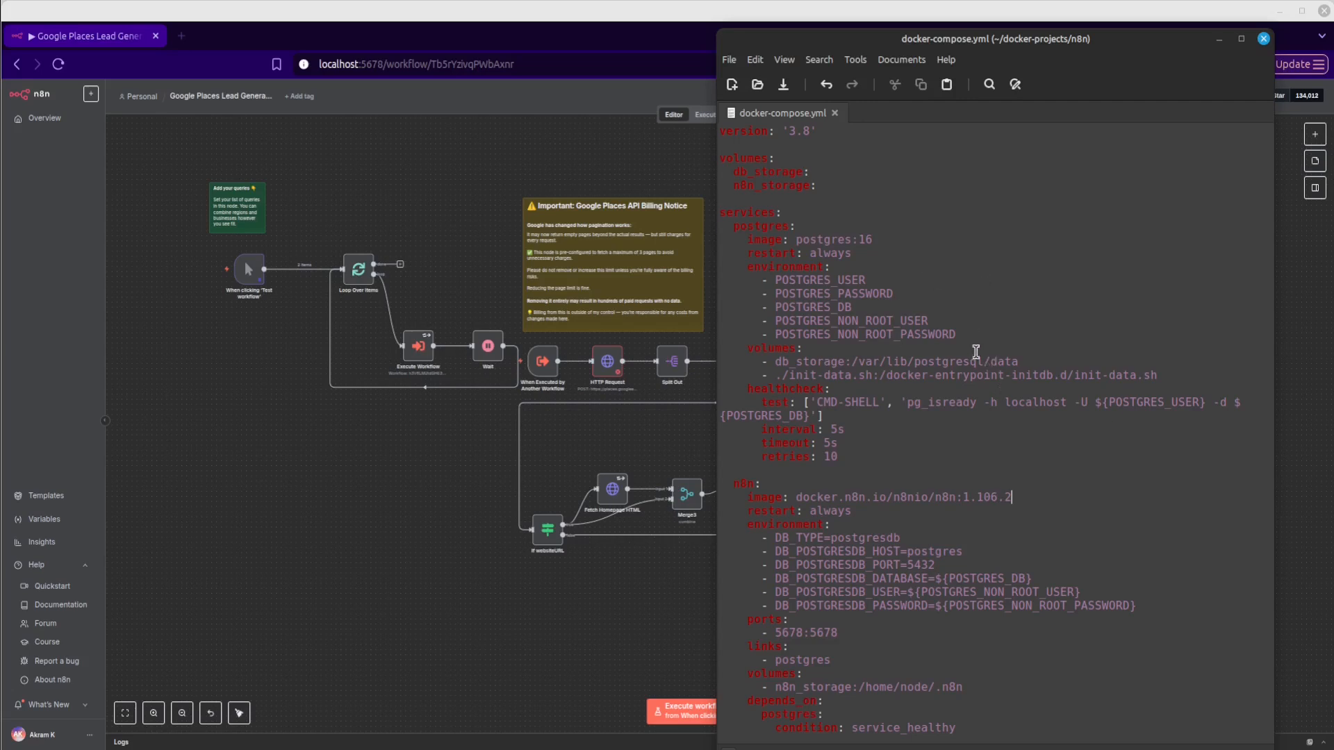
pyautogui.moveTo(959, 346)
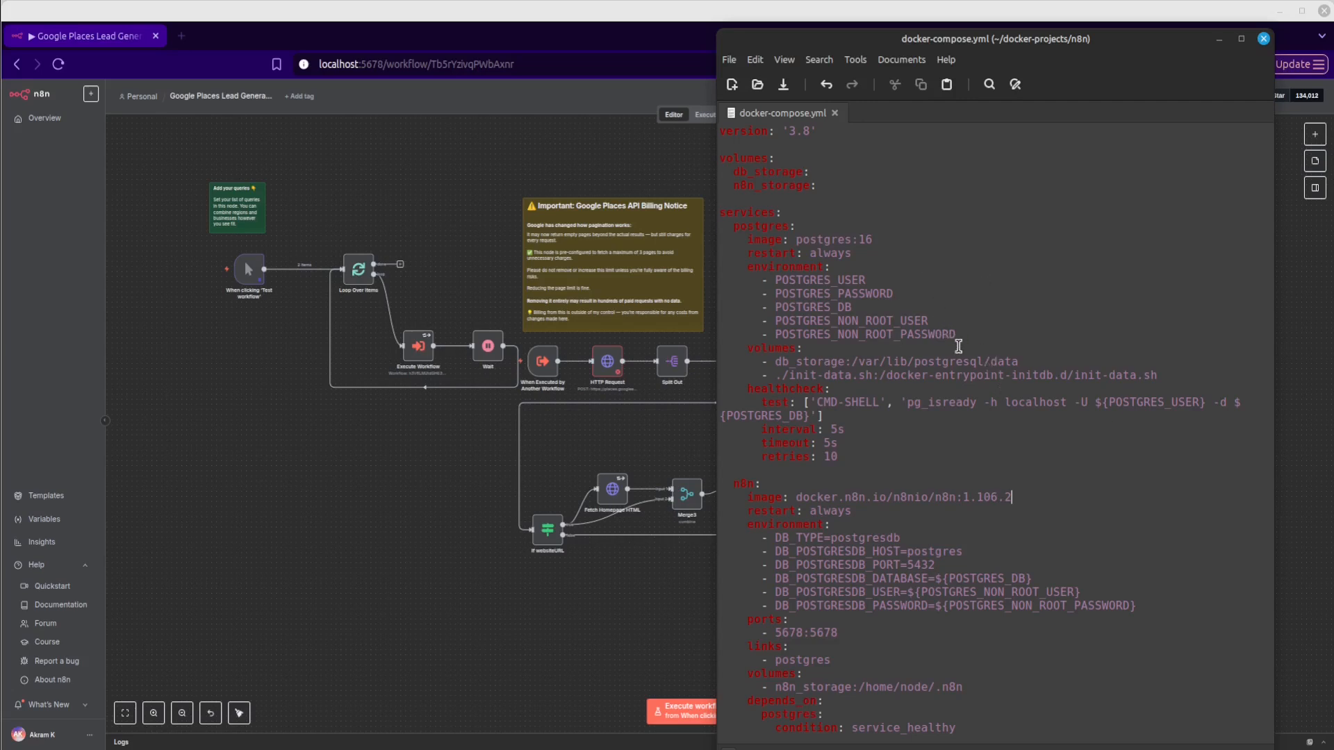
pyautogui.moveTo(1070, 420)
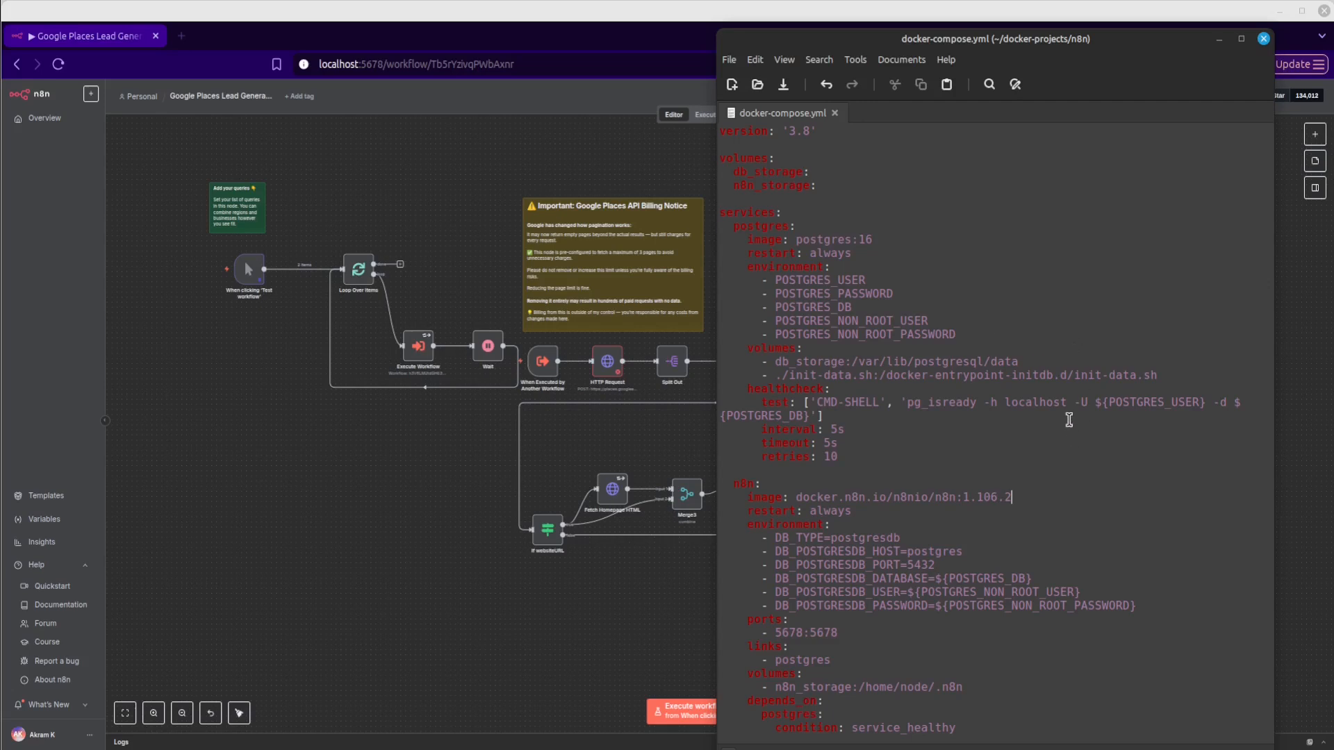
pyautogui.moveTo(1068, 408)
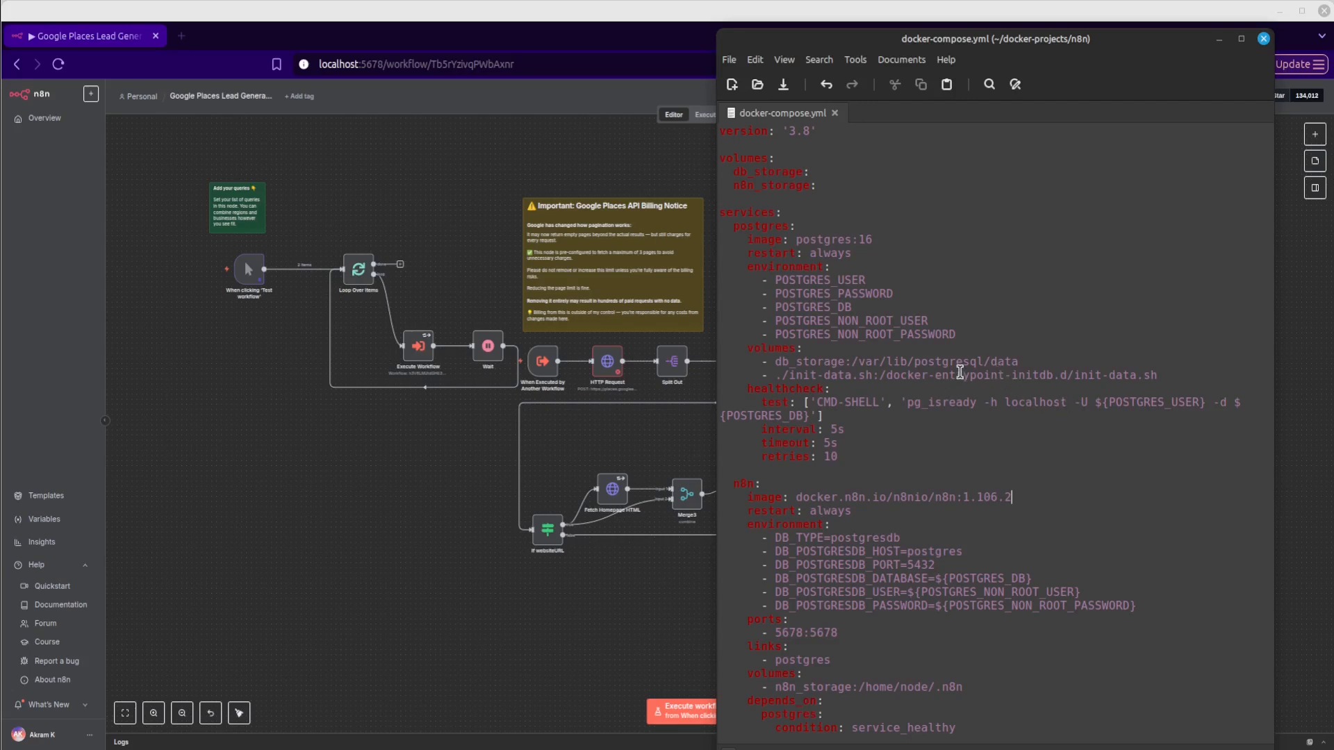
pyautogui.moveTo(930, 383)
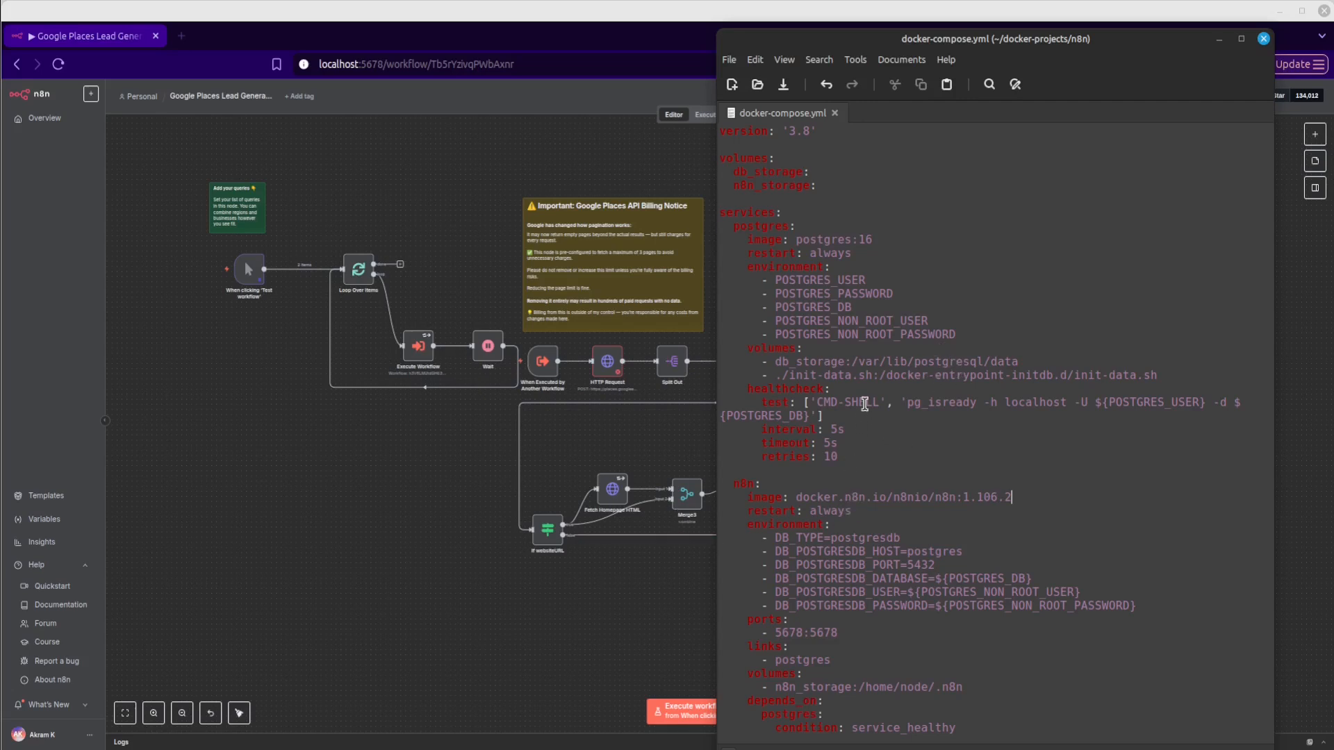
pyautogui.moveTo(847, 397)
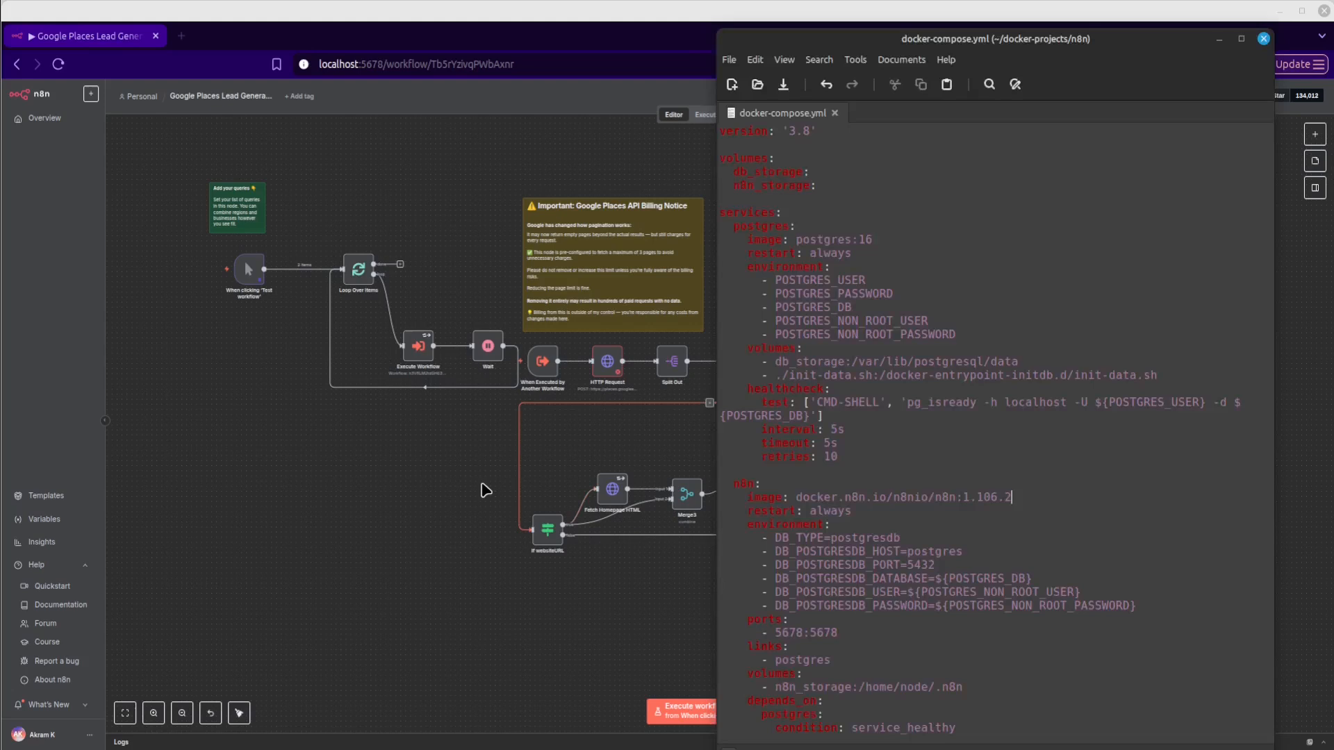
pyautogui.click(1264, 40)
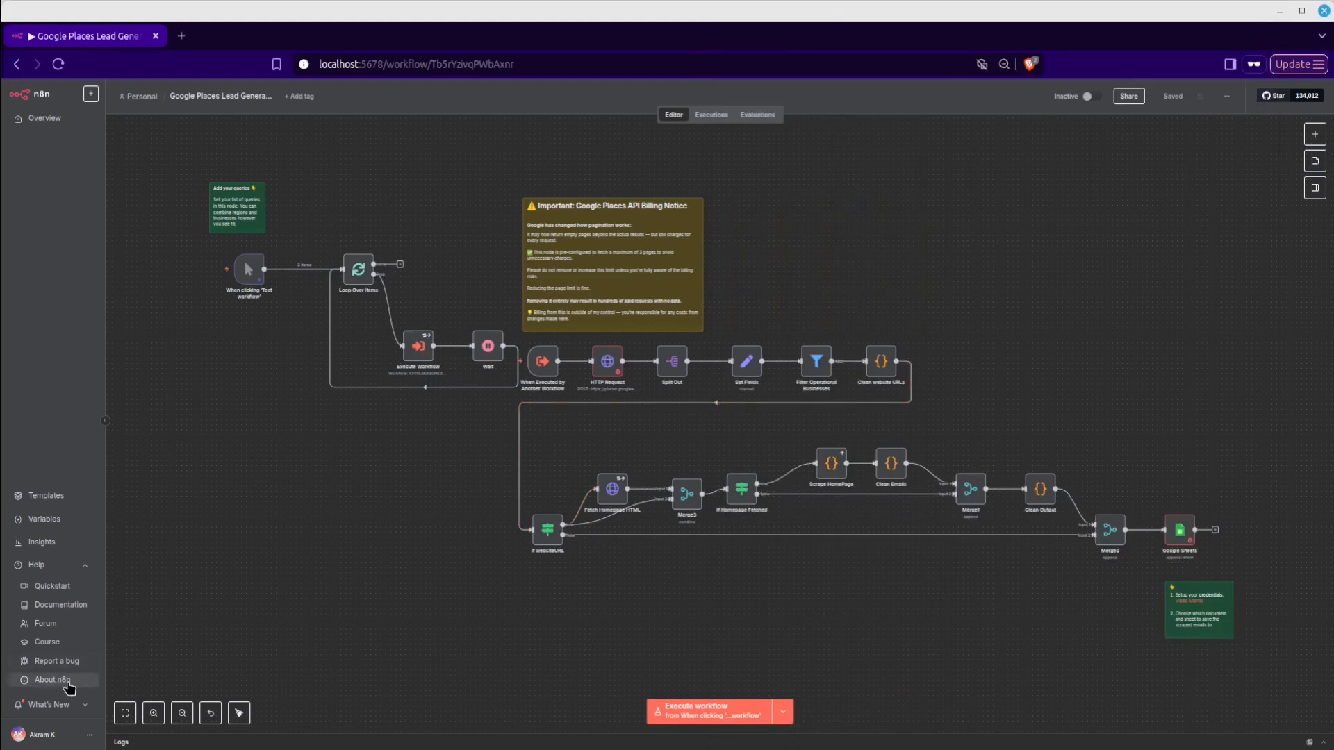
pyautogui.click(46, 680)
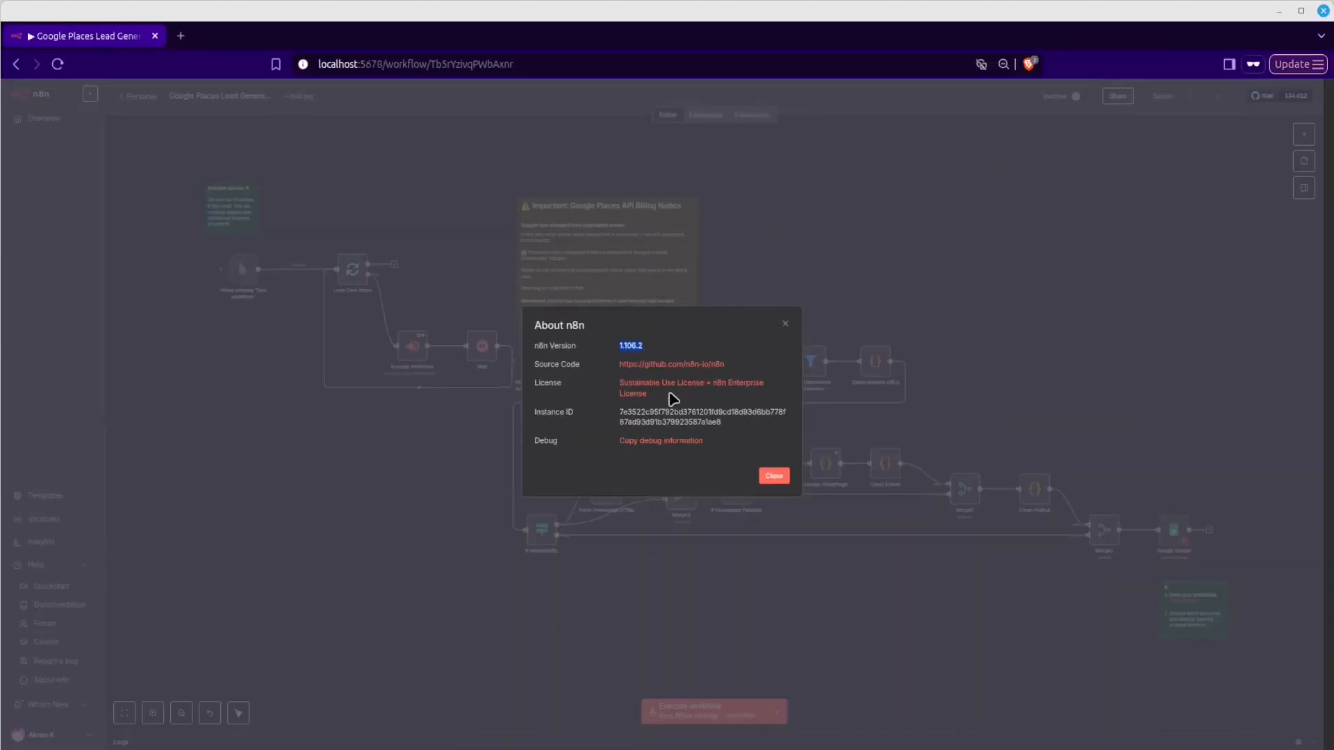
pyautogui.click(773, 475)
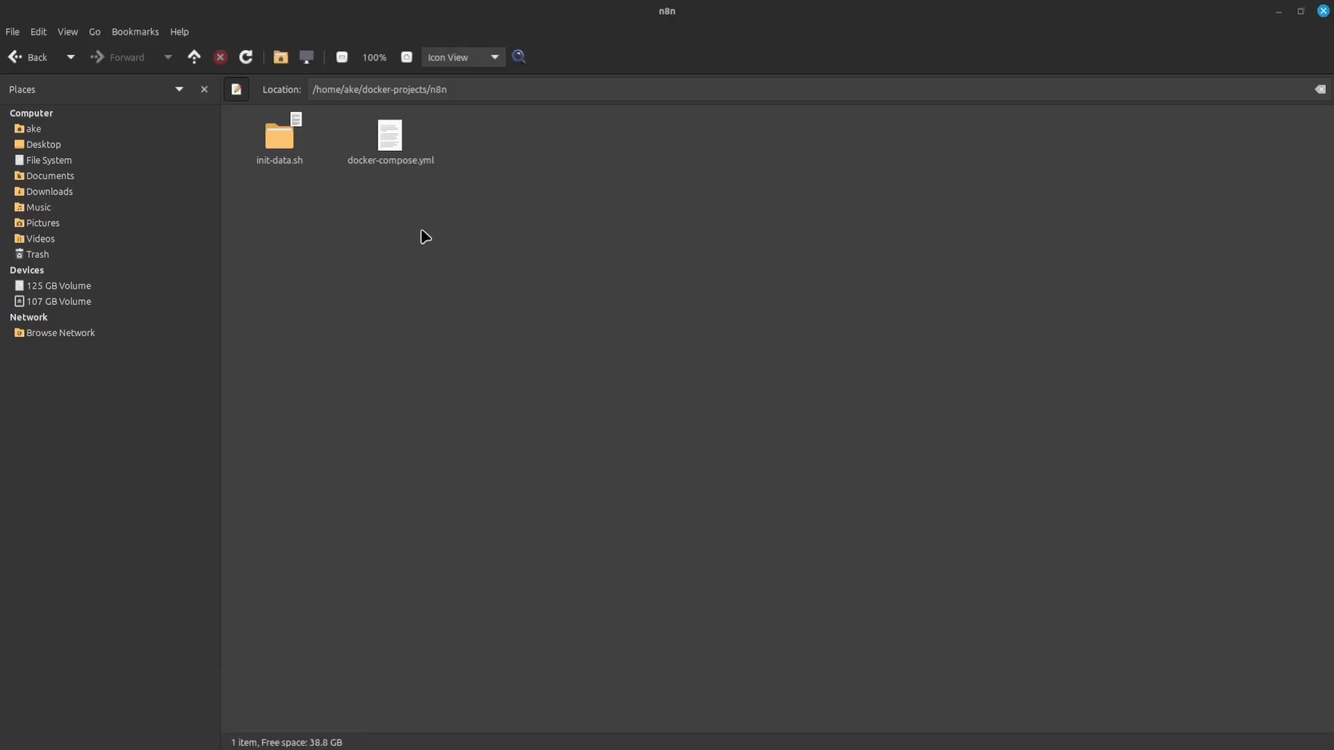
# - Open a terminal in the docker-projects/n8n folder holding docker-compose.yml
pyautogui.click(389, 136)
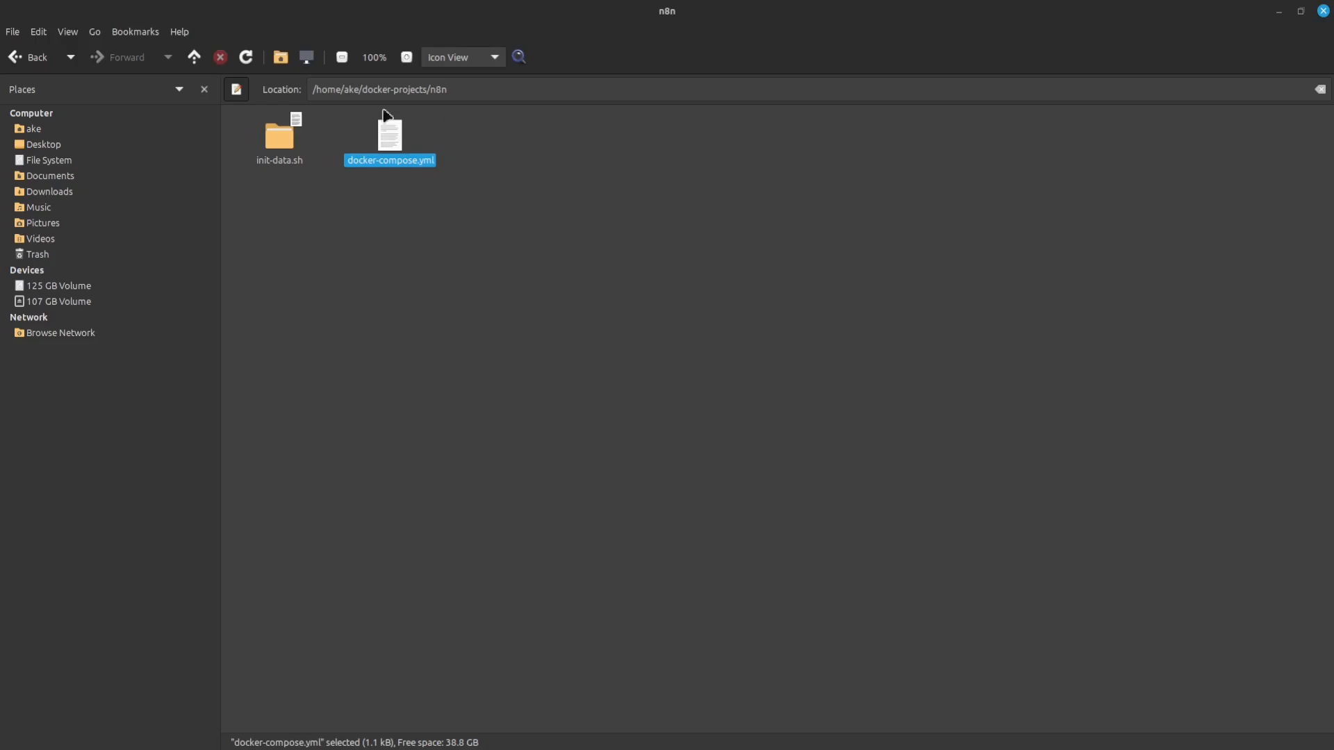
pyautogui.moveTo(389, 163)
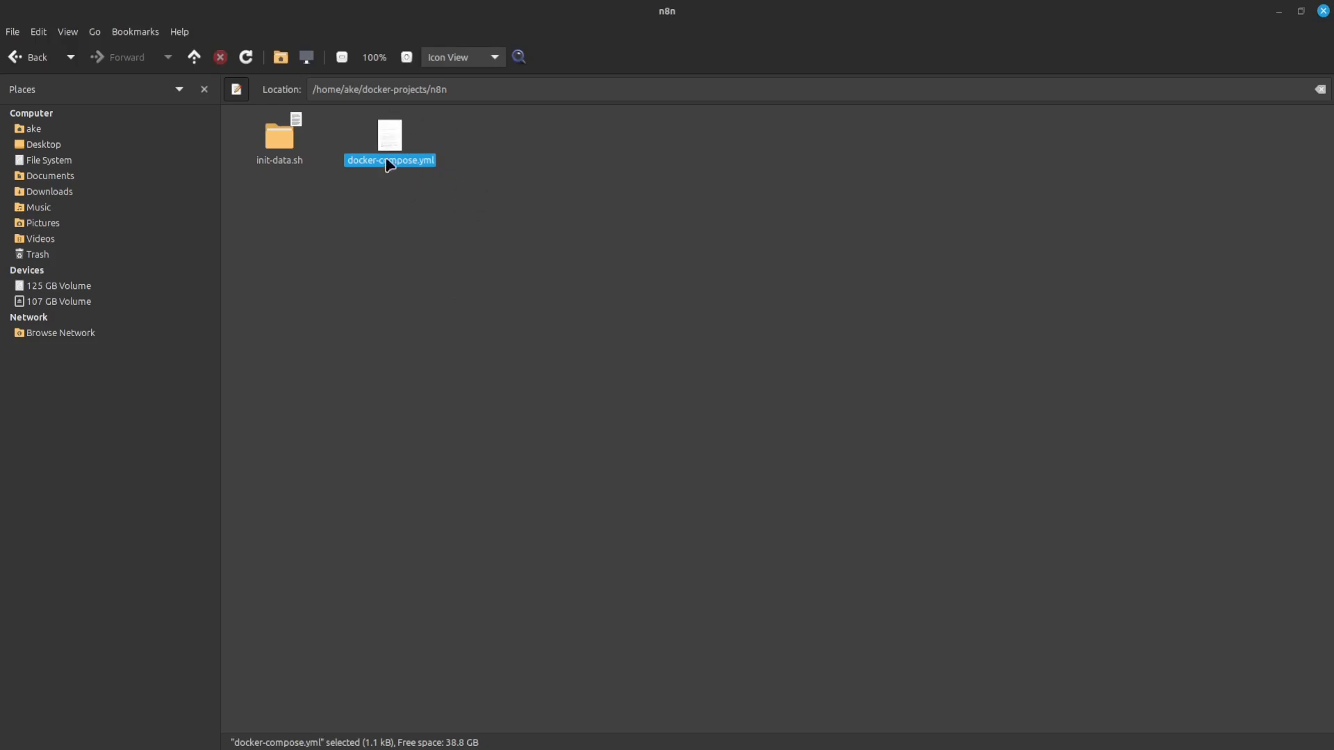
pyautogui.moveTo(421, 133)
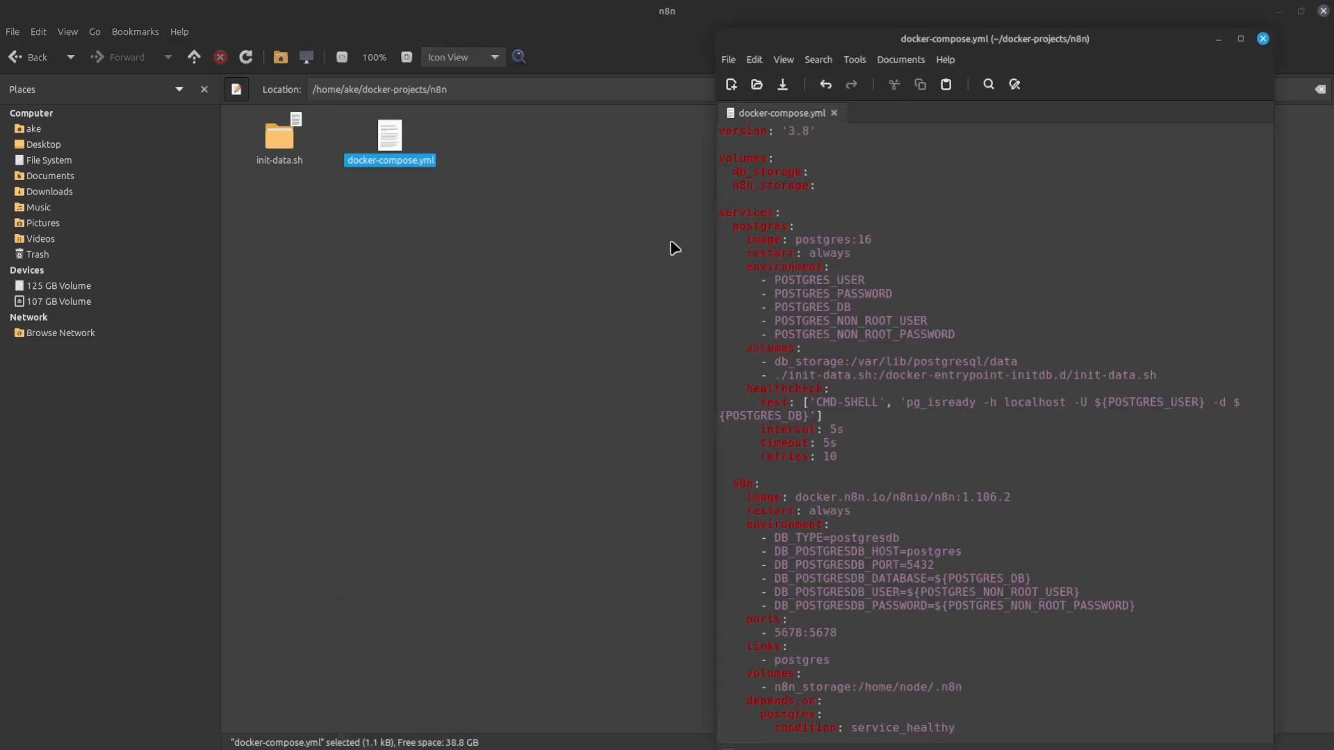
pyautogui.click(1009, 496)
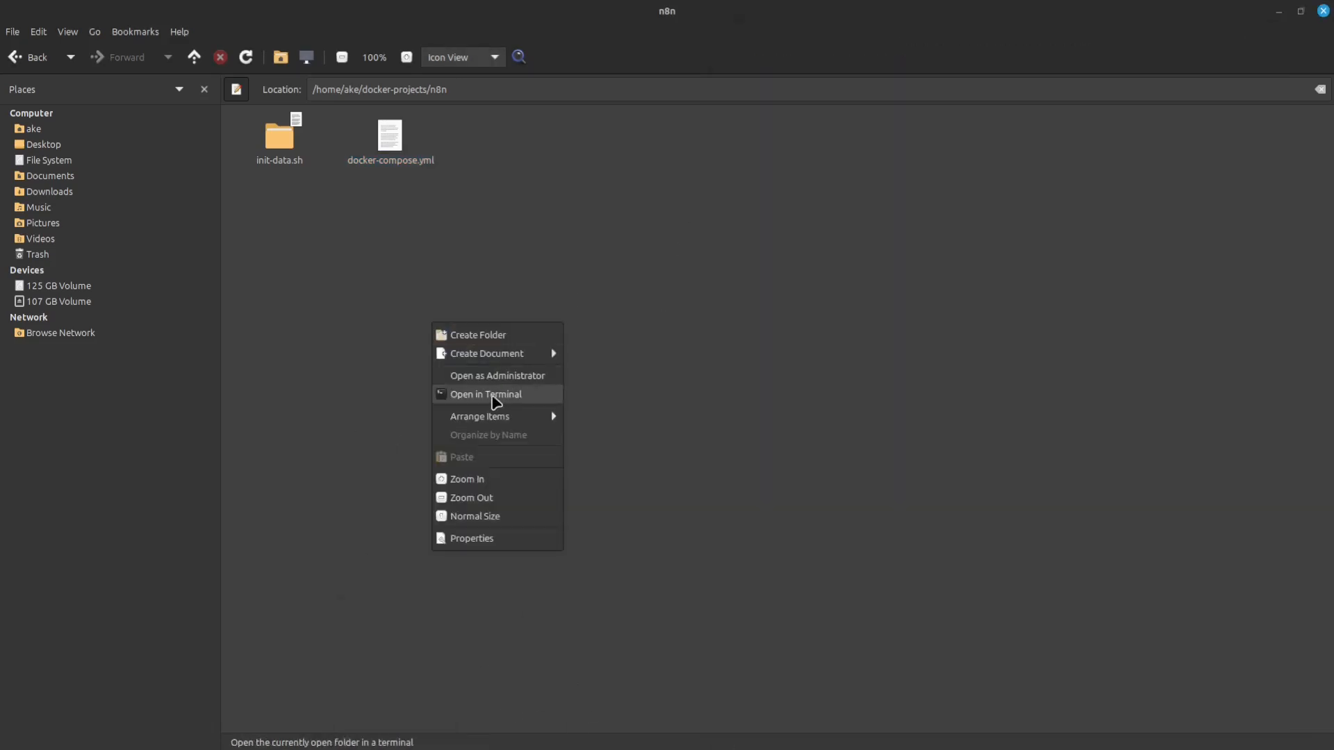
pyautogui.click(486, 395)
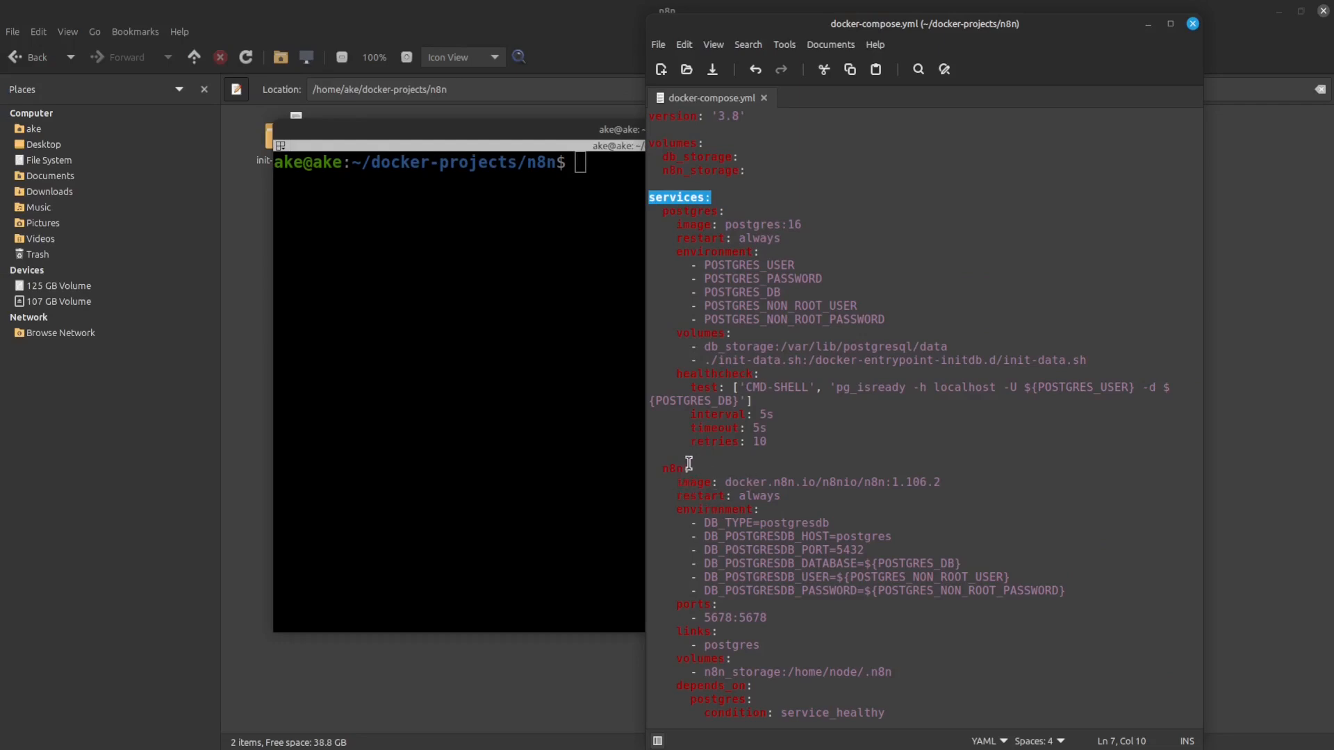
# - Locate the n8n service's docker.n8n.io/n8nio/n8n:1.106.2 image line in docker-compose.yml
pyautogui.doubleClick(674, 468)
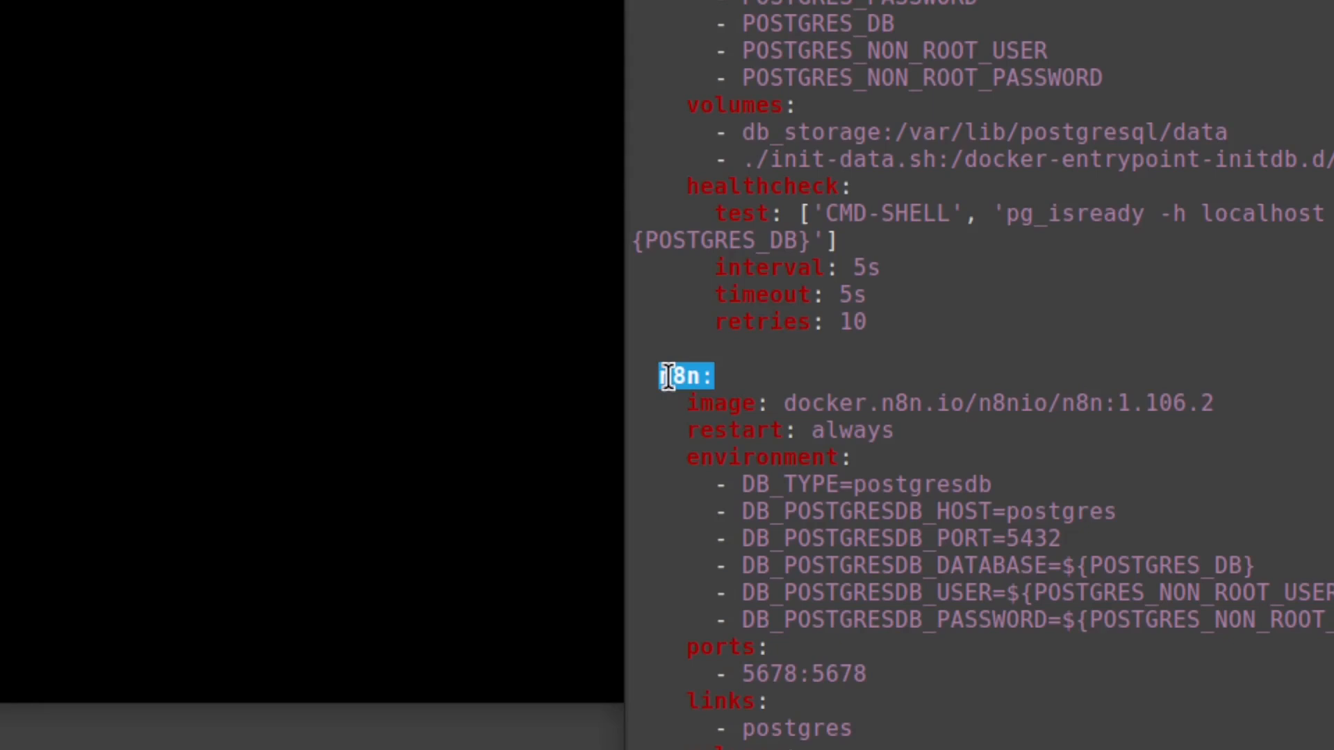
pyautogui.doubleClick(719, 403)
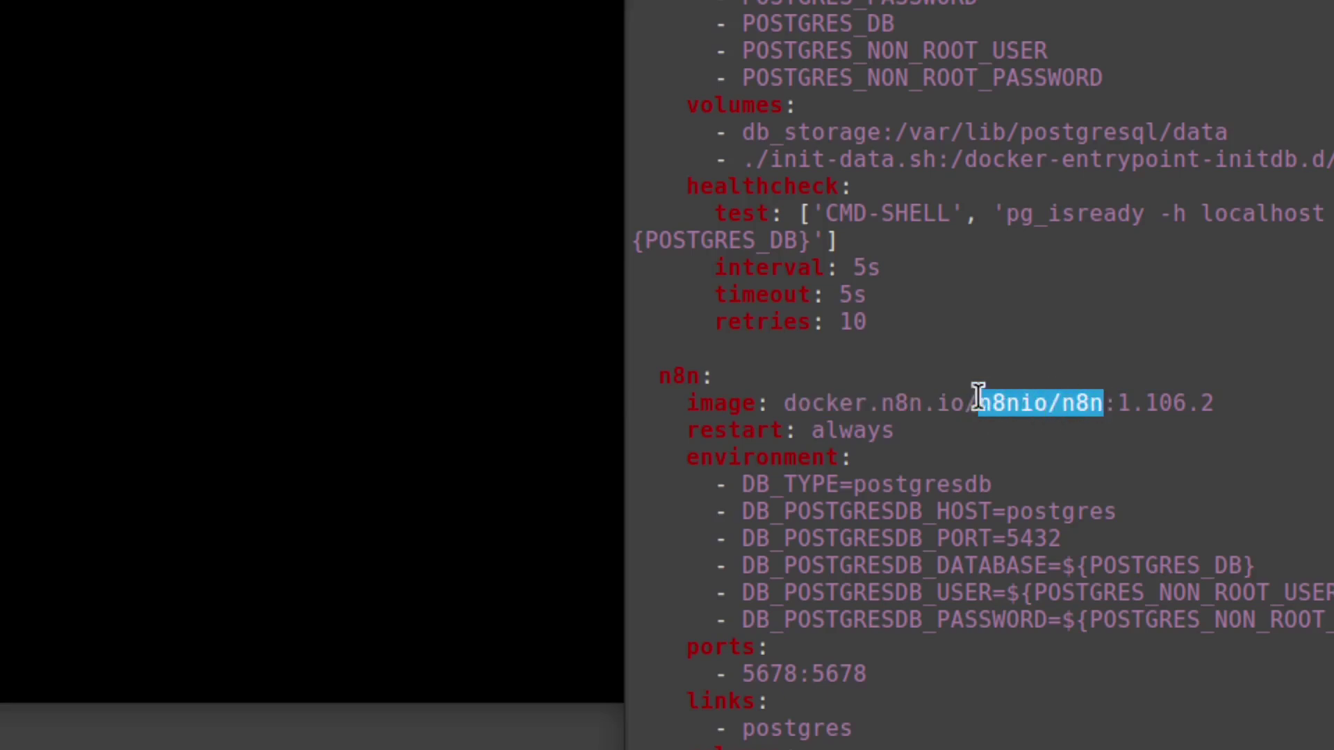
pyautogui.moveTo(909, 410)
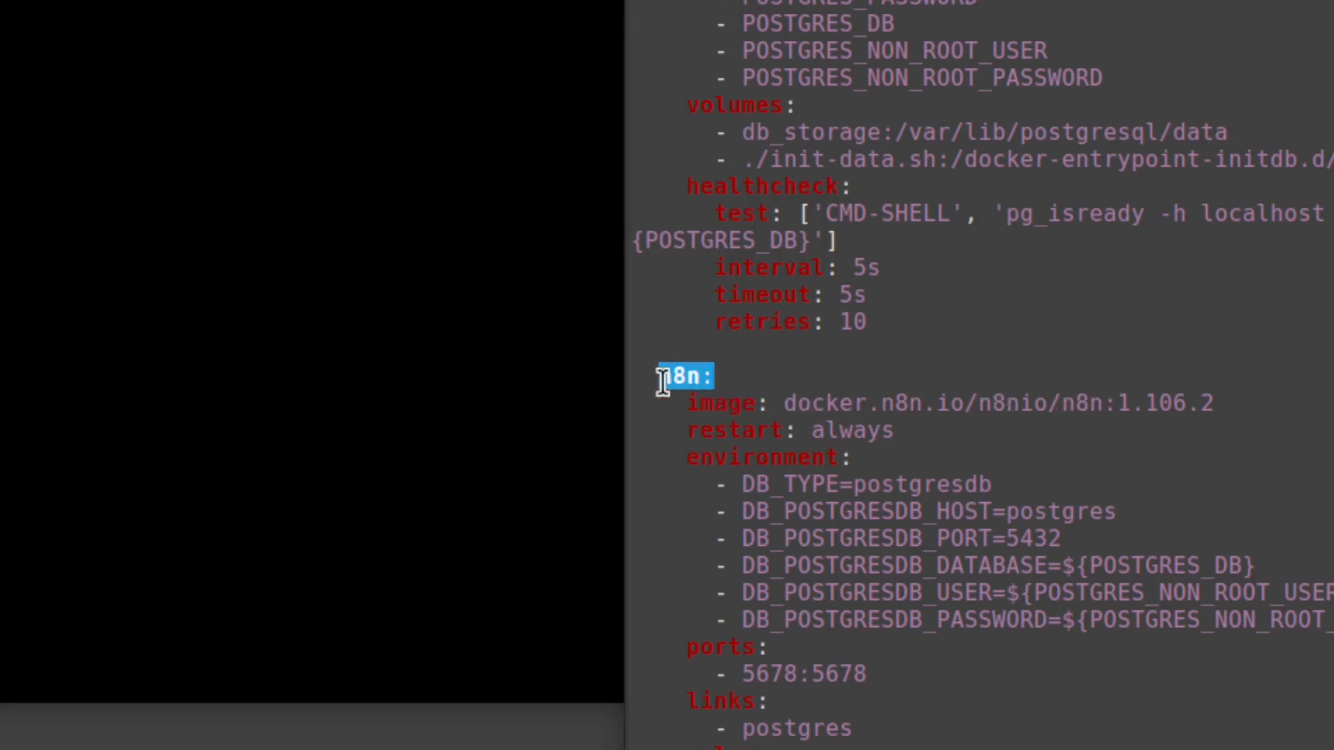
pyautogui.doubleClick(681, 377)
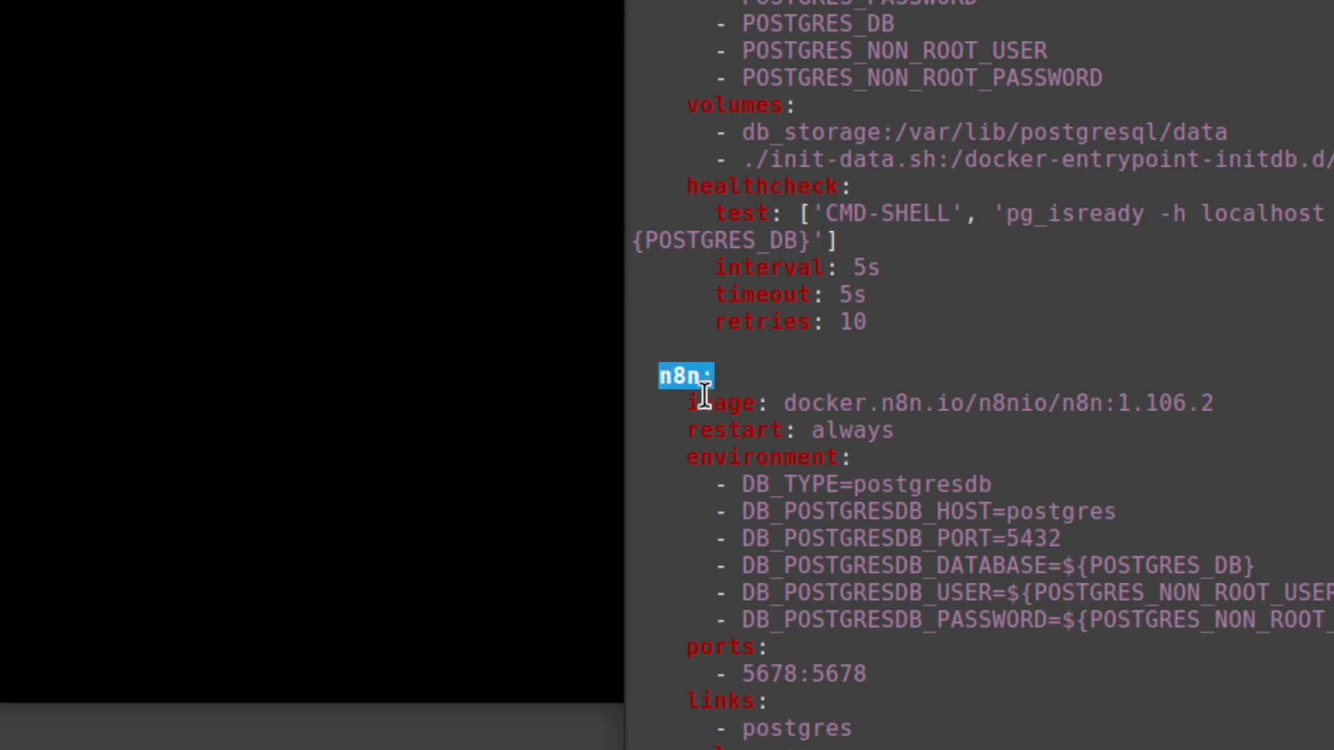
pyautogui.moveTo(768, 403)
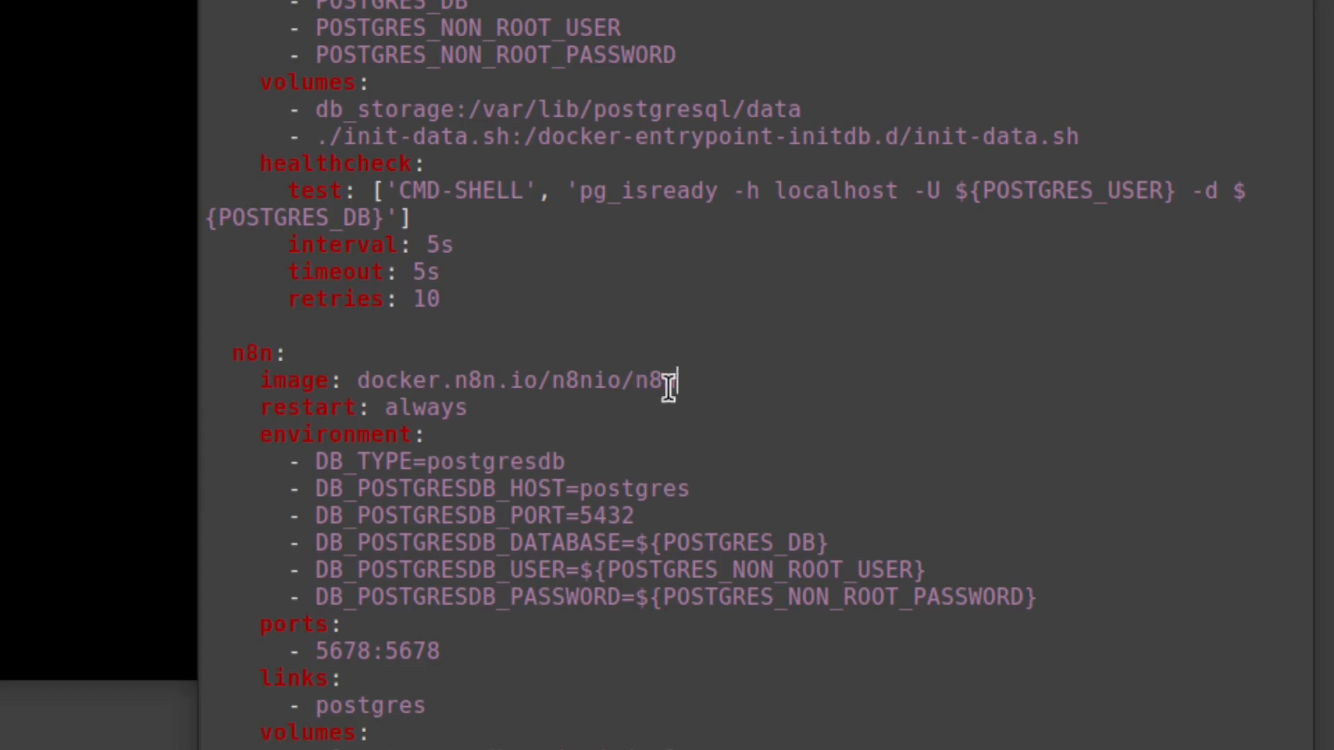
pyautogui.write(':')
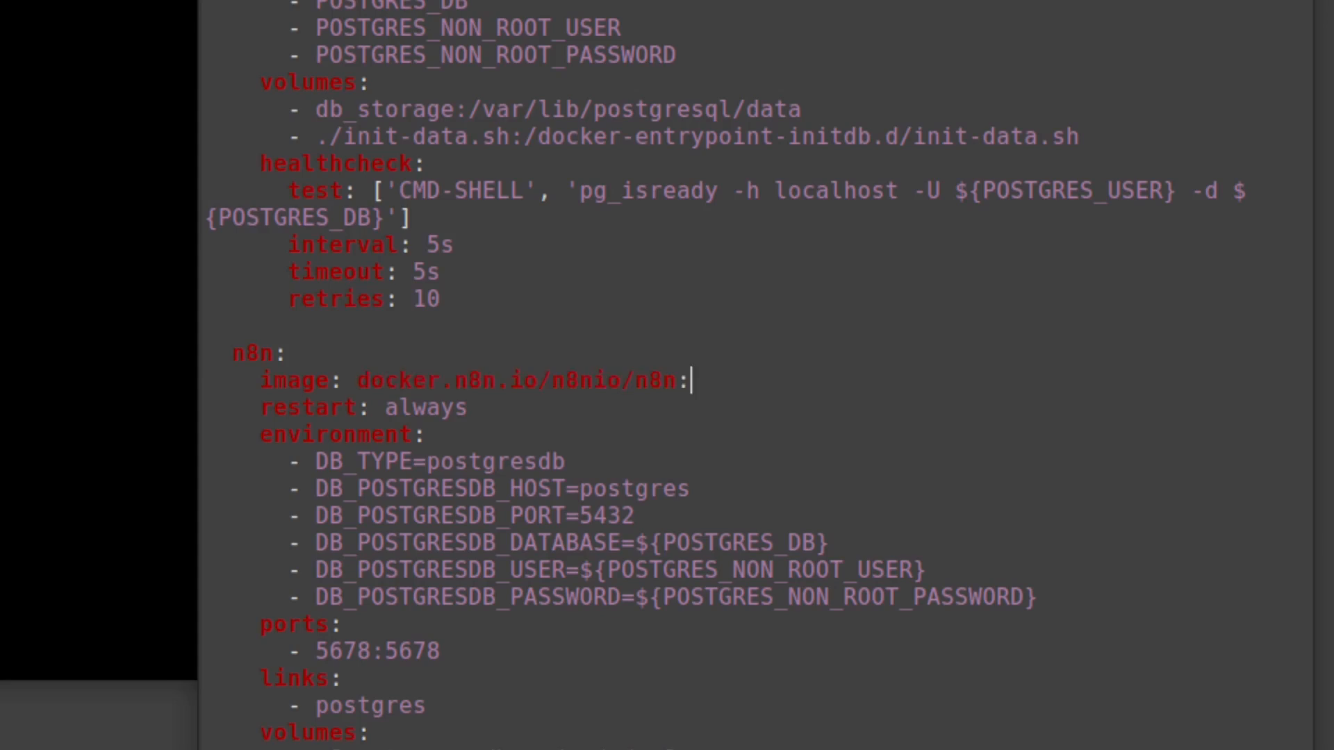
pyautogui.write('stable')
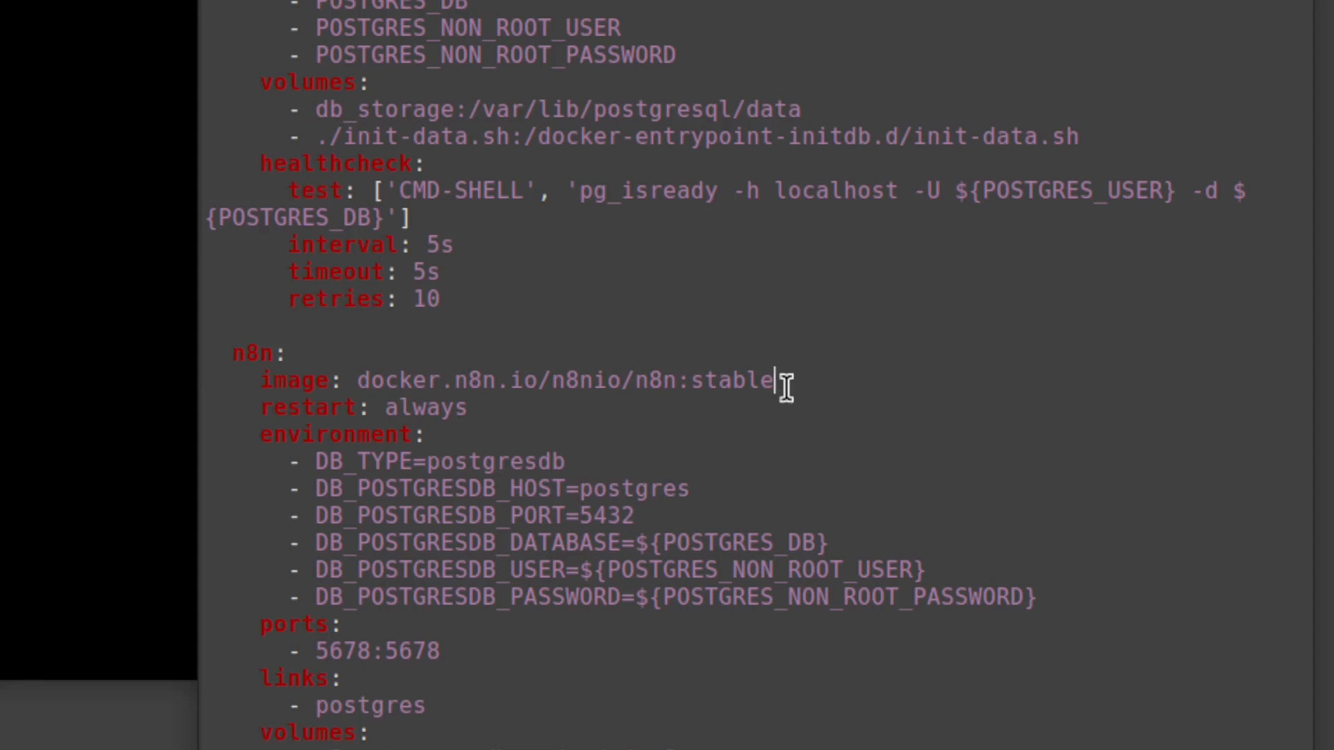
pyautogui.press('BackSpace')
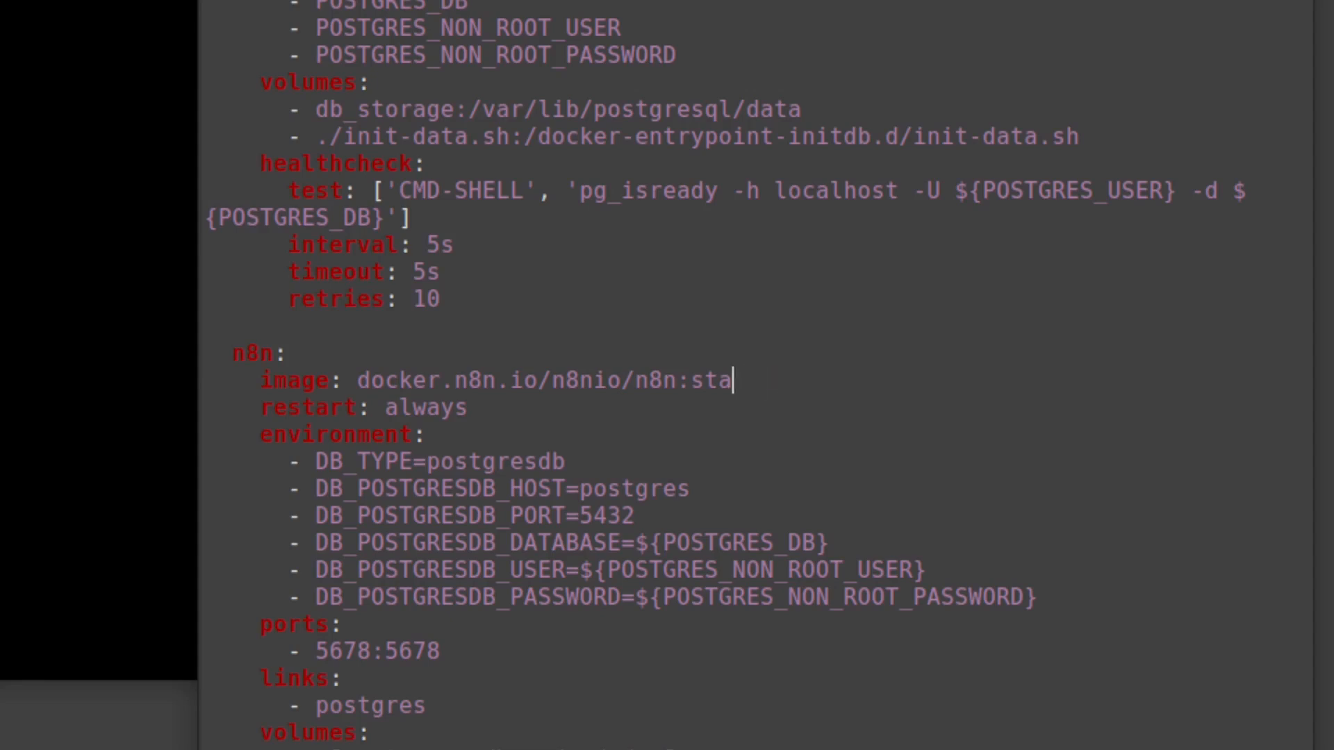
pyautogui.press('BackSpace')
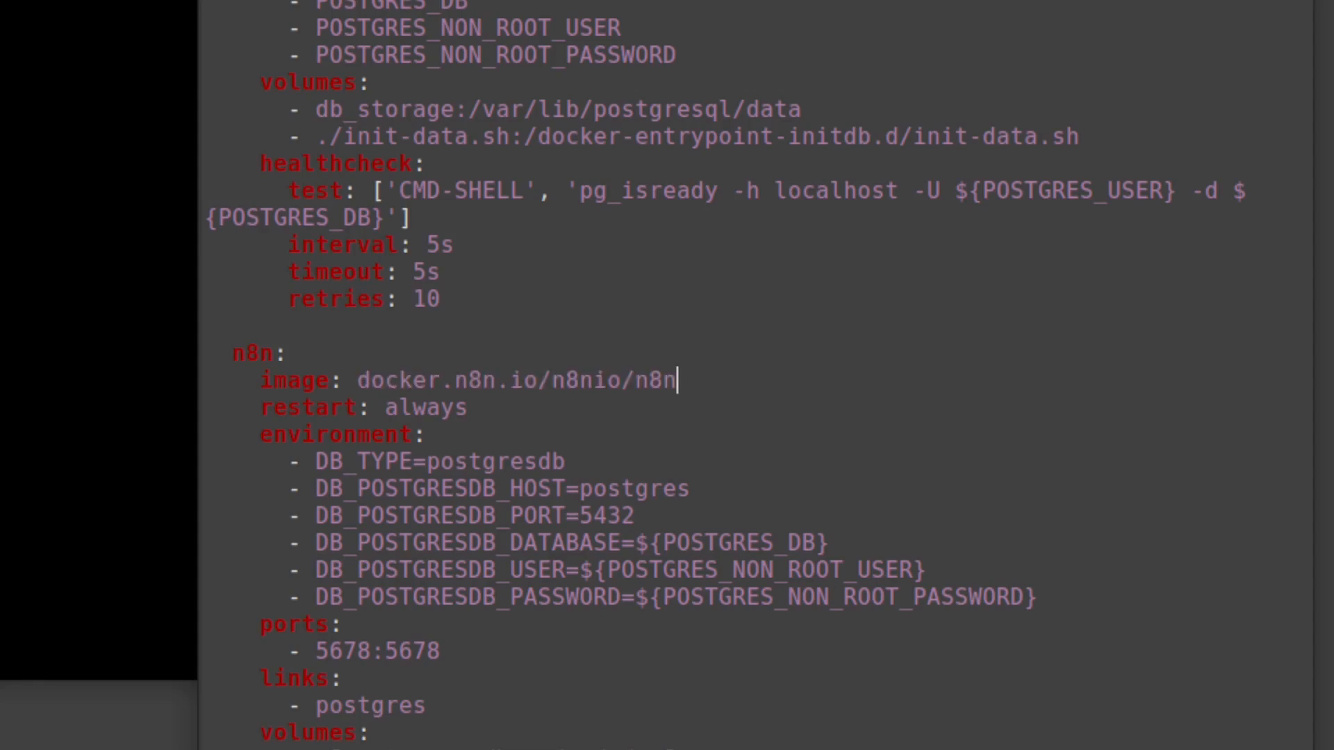
pyautogui.moveTo(702, 375)
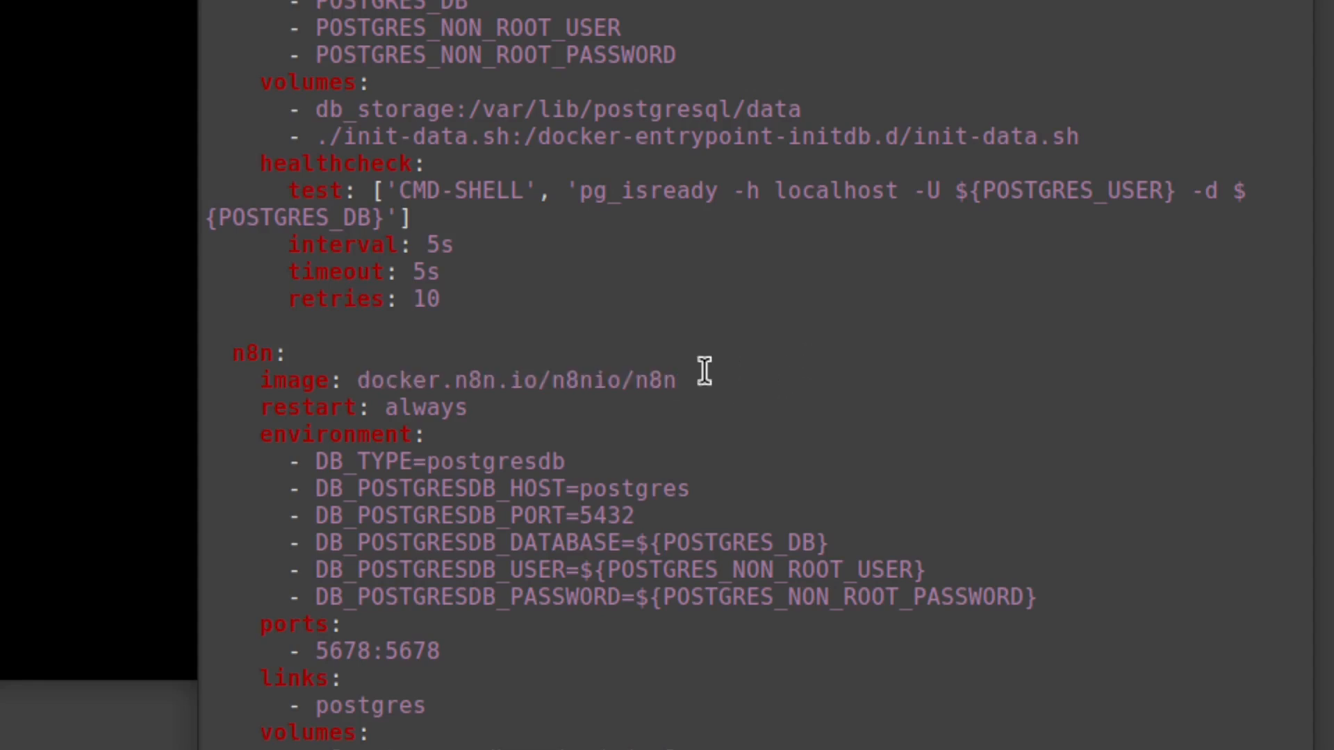
pyautogui.click(677, 380)
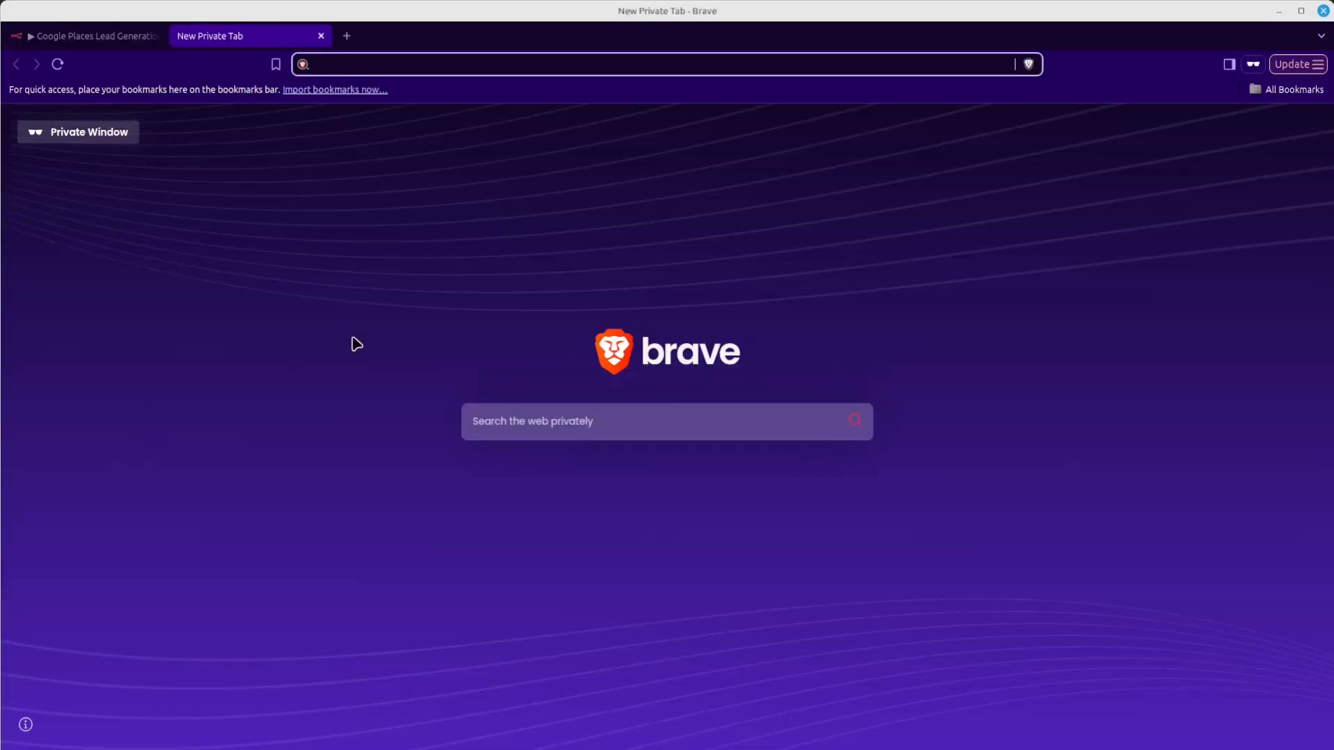
# - Search 'n8n releases' and find the latest version 1.108.2 in the n8n Docs release notes
pyautogui.write('n8n+releases&source=desktop')
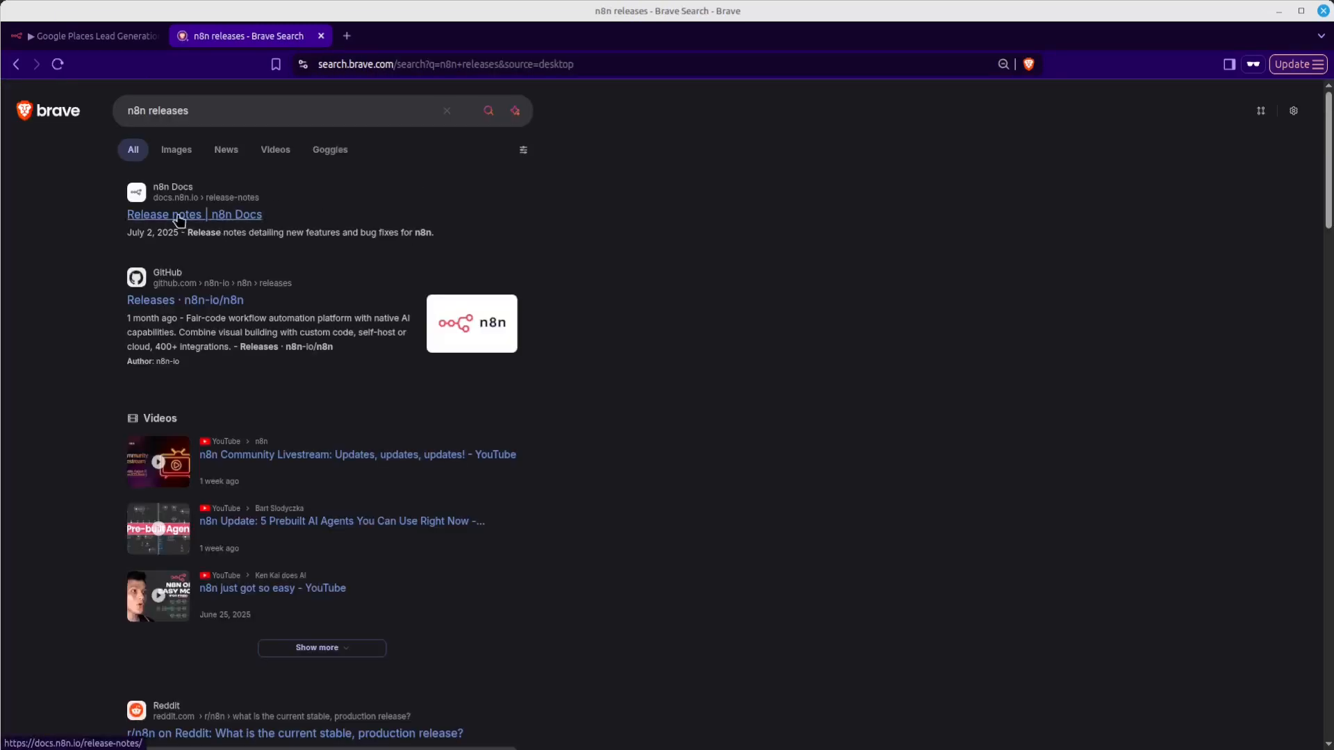
pyautogui.click(193, 214)
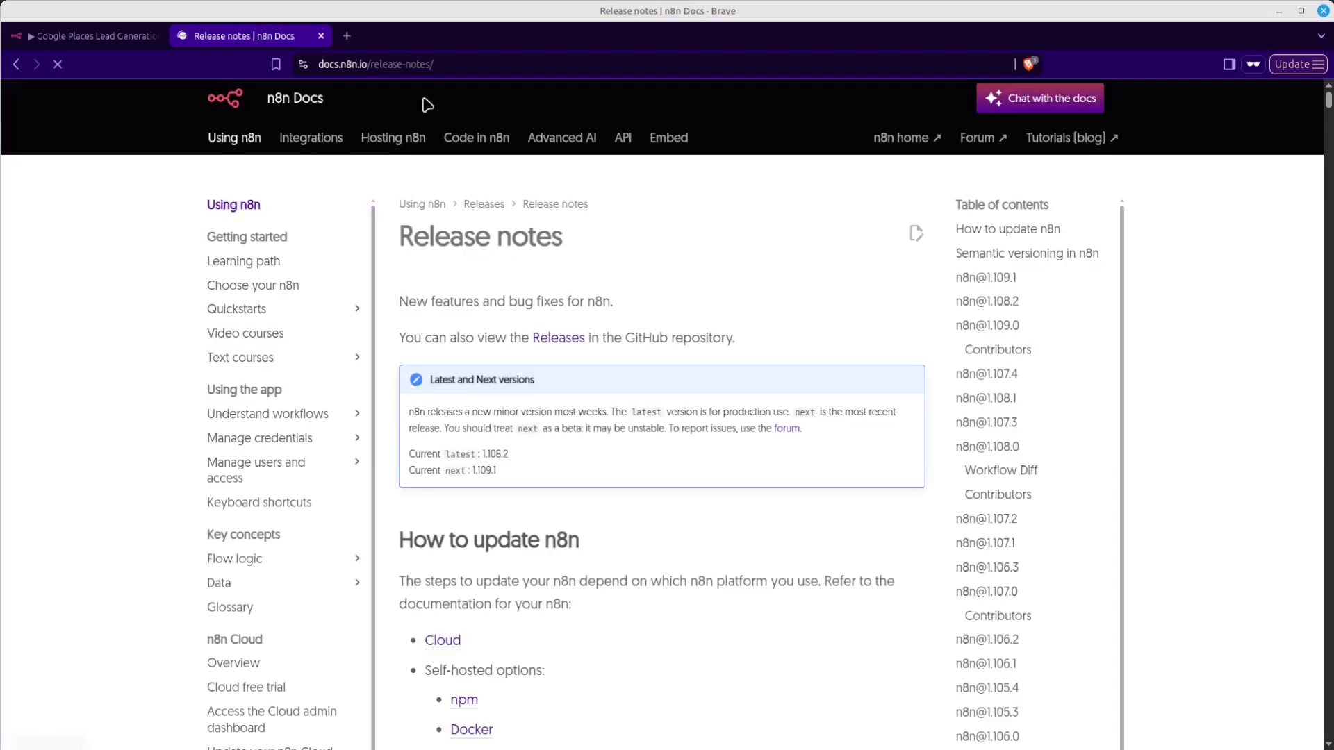
pyautogui.scroll(-3)
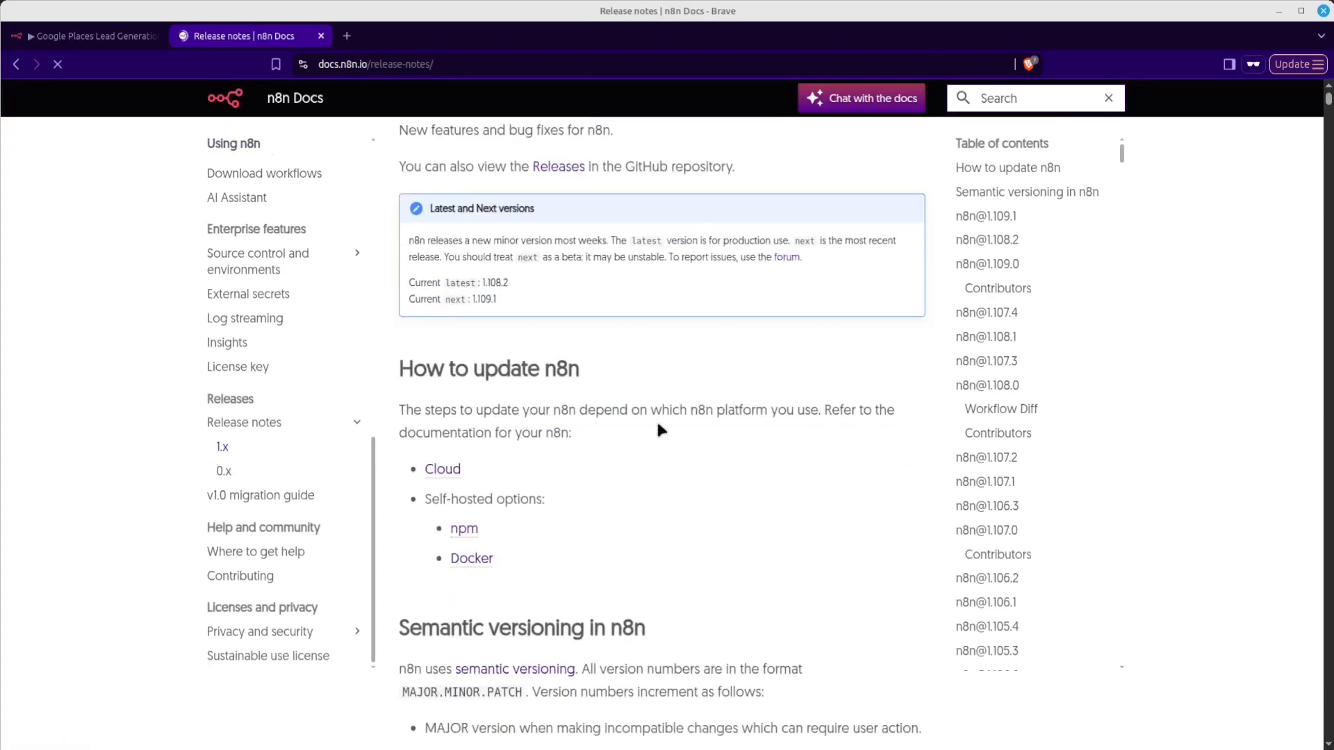
pyautogui.scroll(-3)
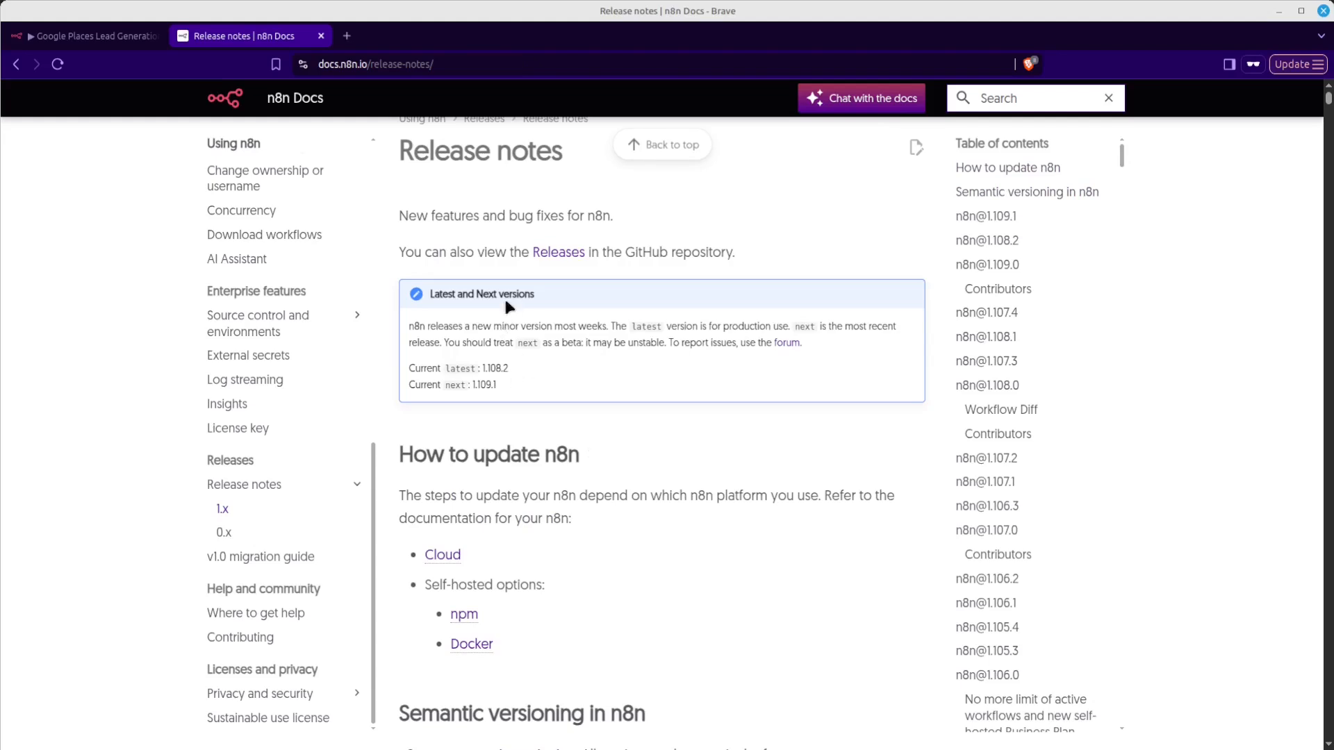
pyautogui.moveTo(517, 374)
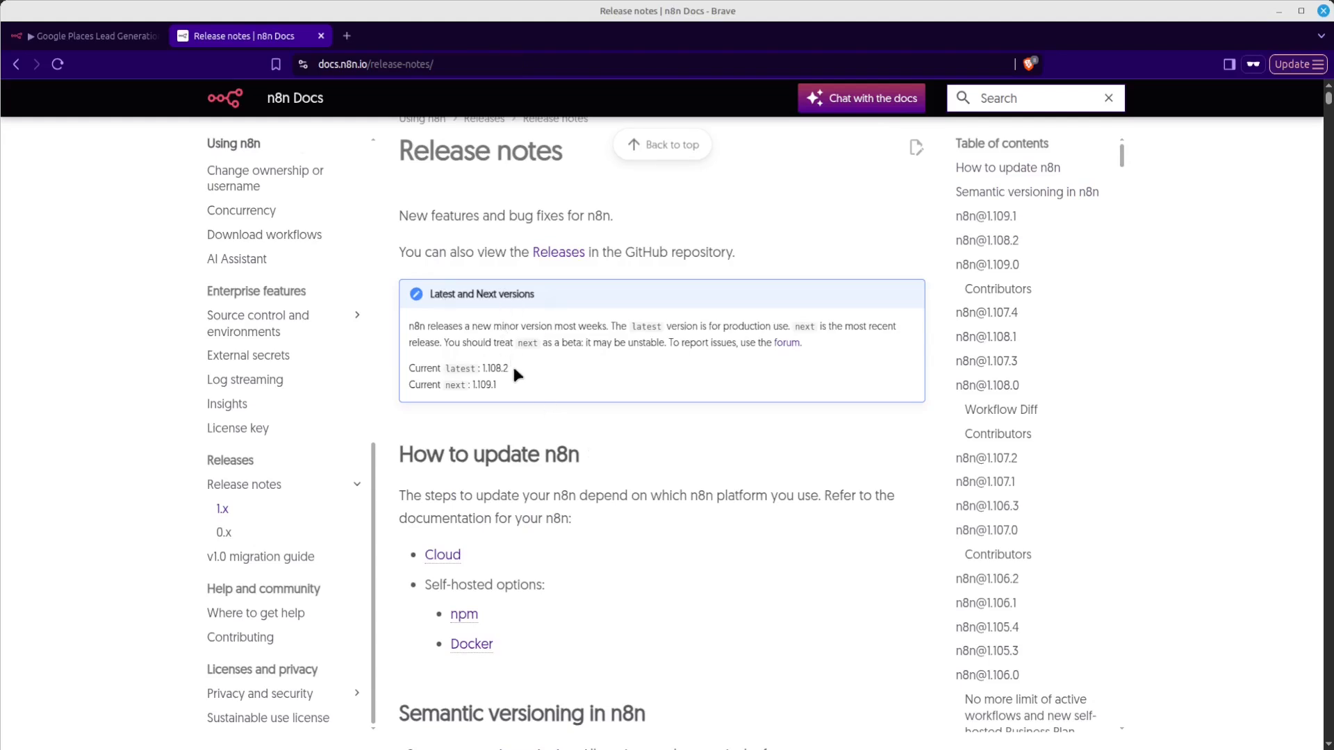
pyautogui.moveTo(514, 378)
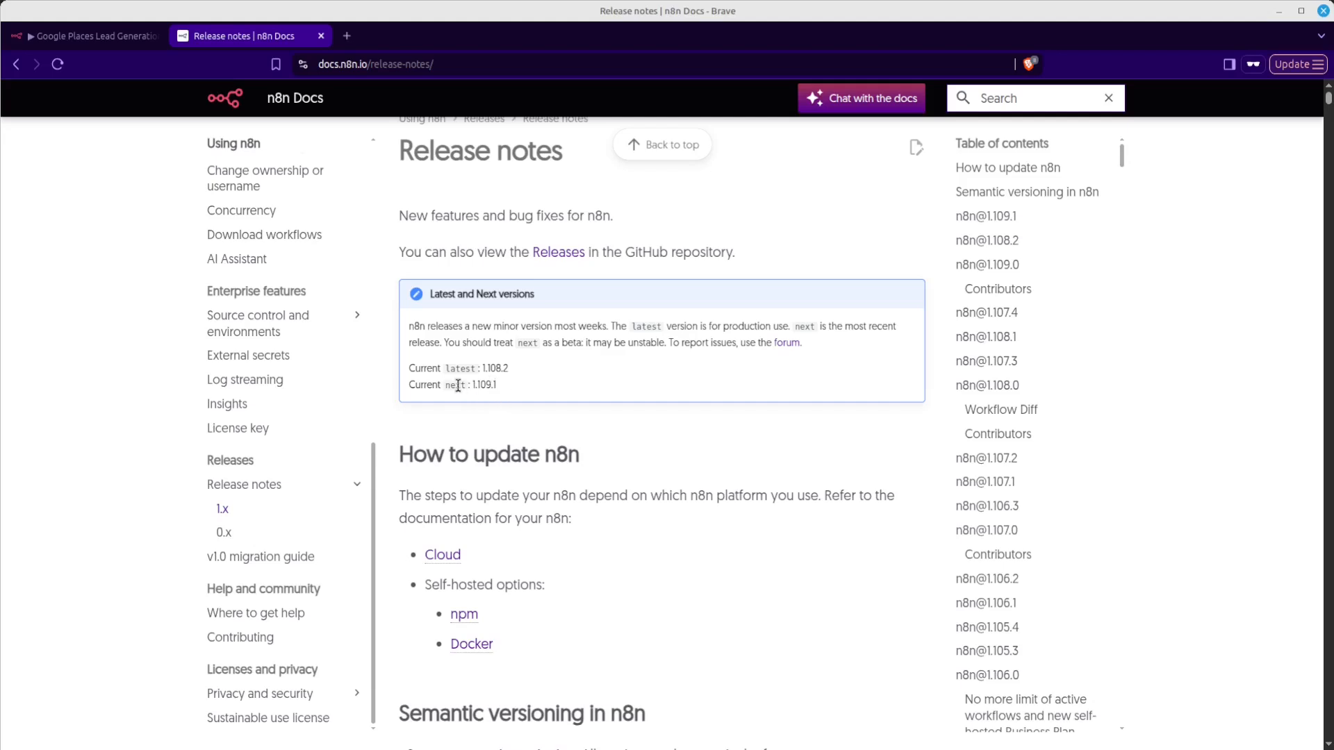
pyautogui.moveTo(449, 389)
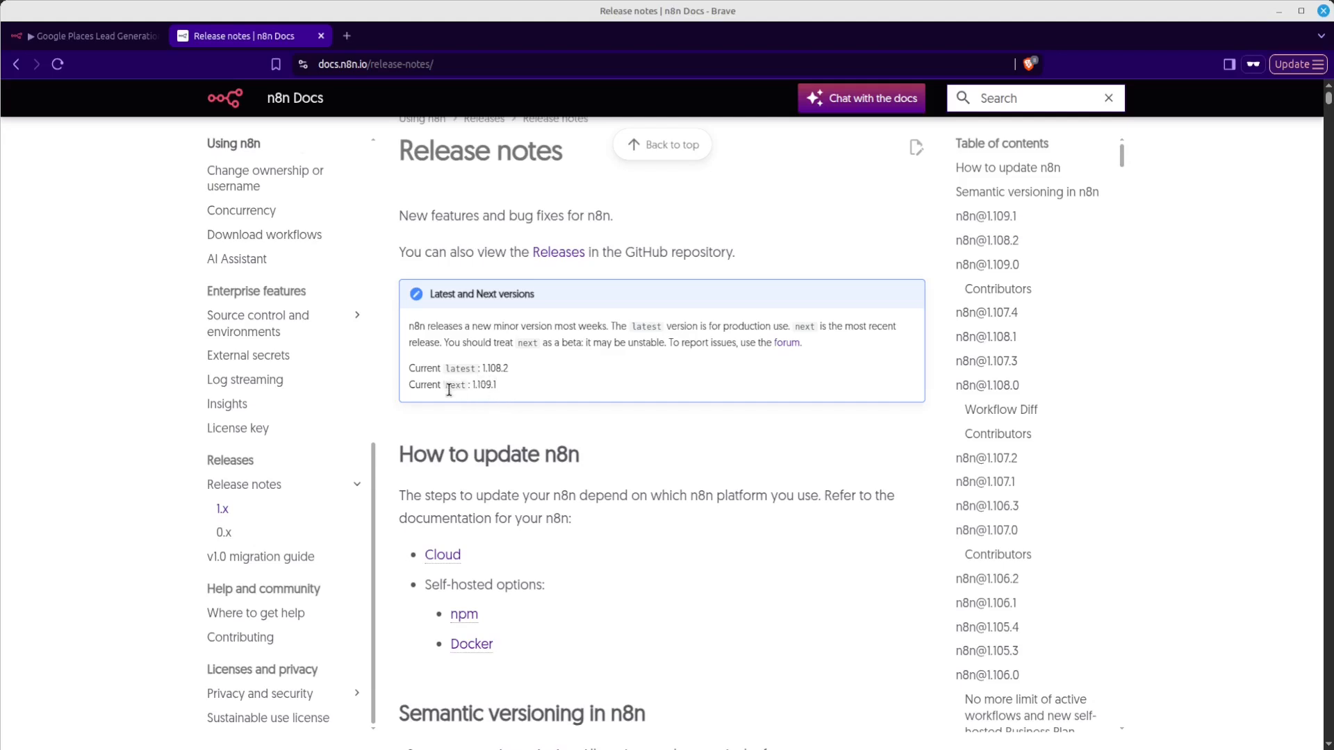
pyautogui.moveTo(464, 408)
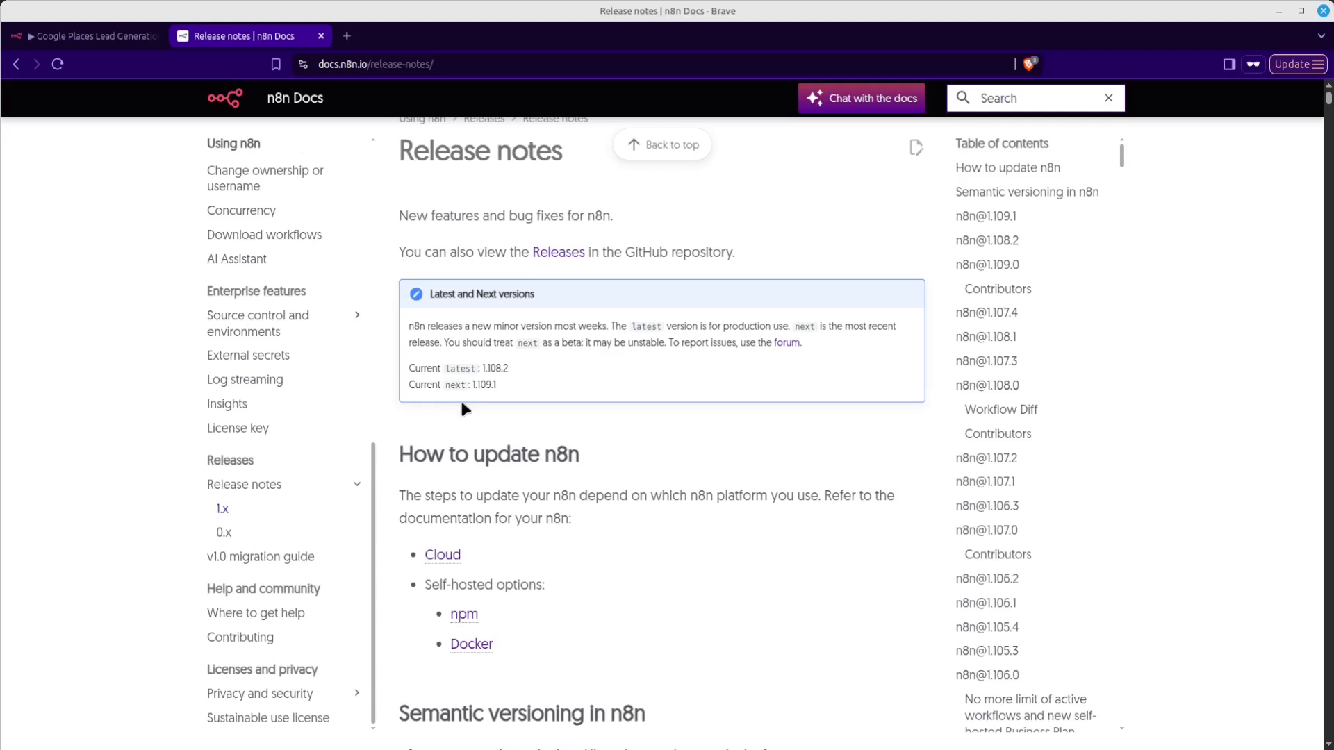
pyautogui.moveTo(447, 387)
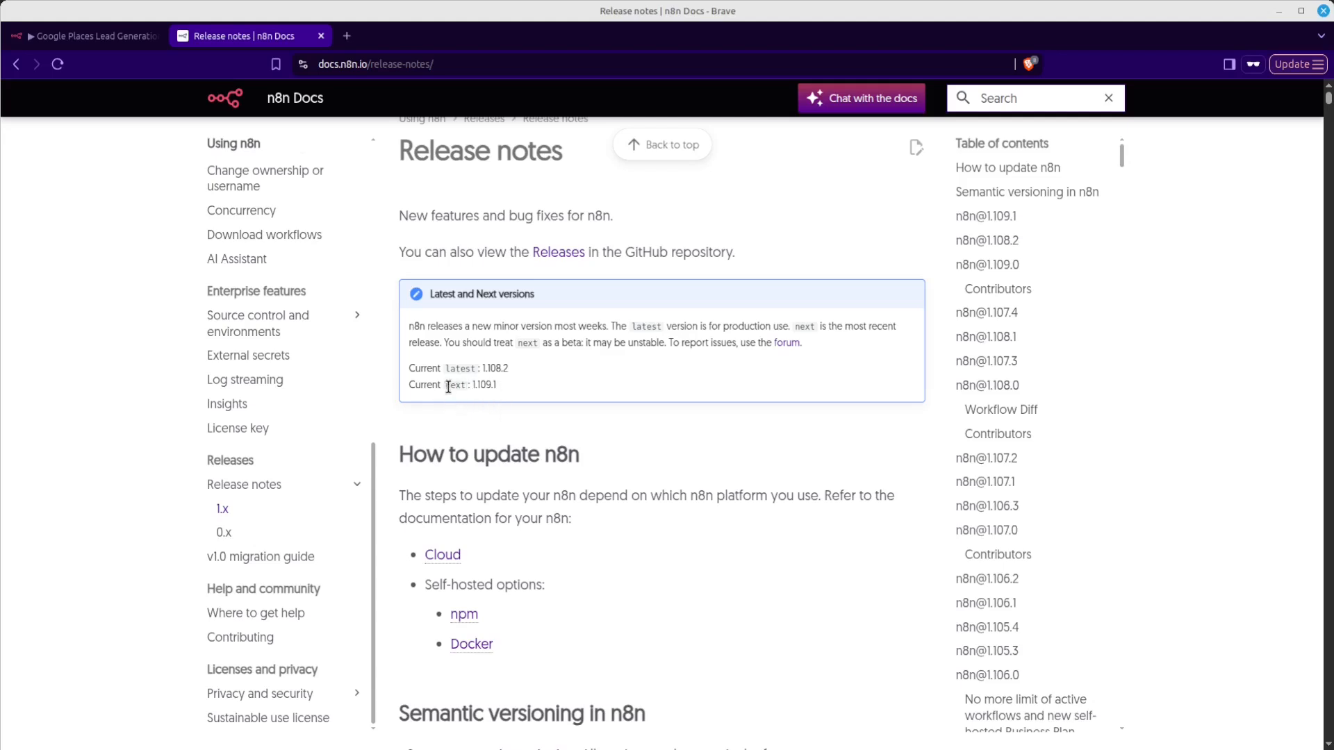
pyautogui.moveTo(458, 386)
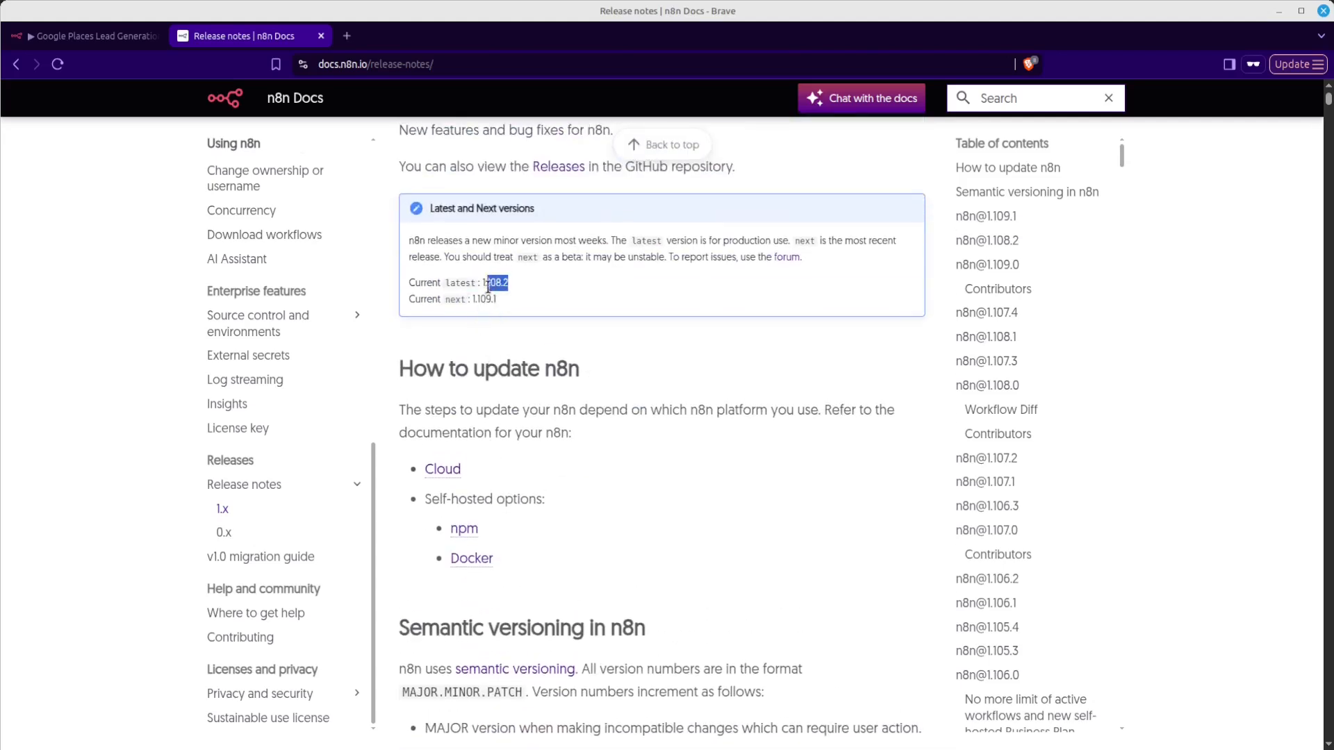
pyautogui.click(1027, 192)
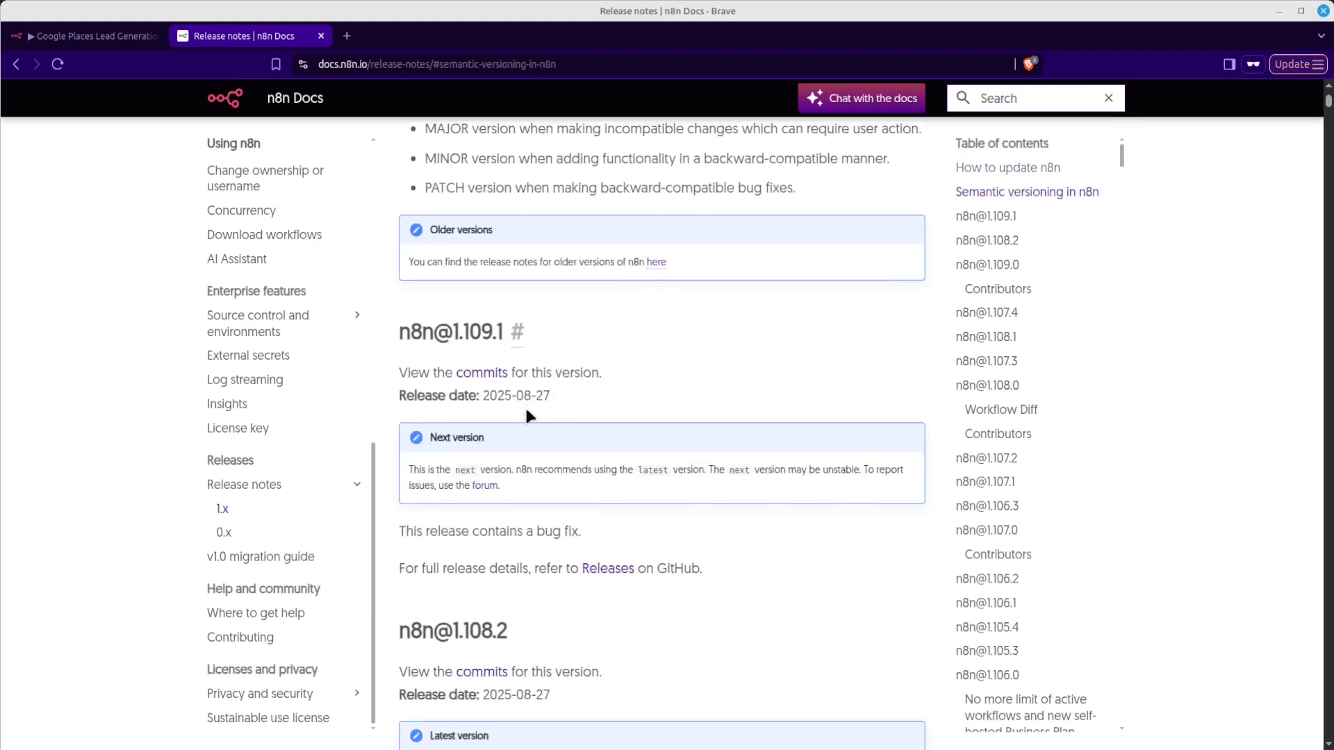
pyautogui.scroll(-3)
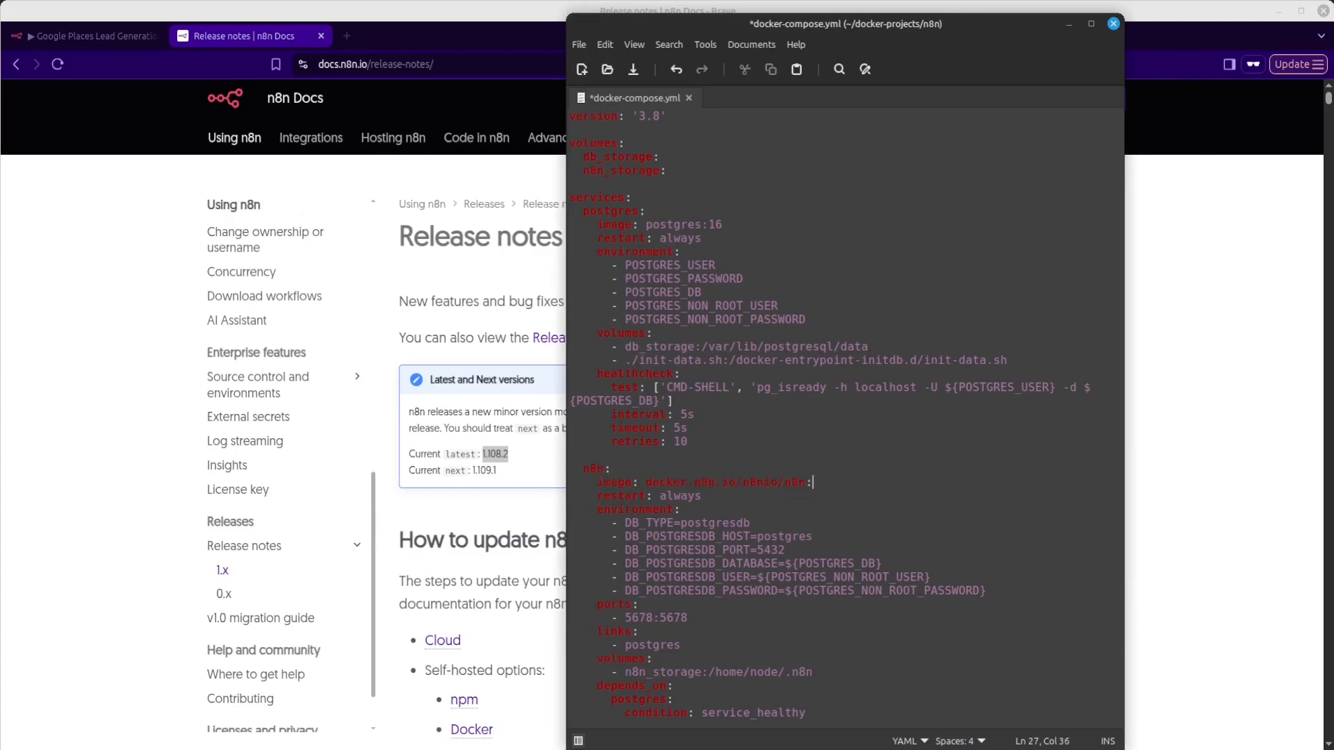
# - Set the n8n image tag to 1.108.2 in docker-compose.yml and save the file
pyautogui.write('1.108.2')
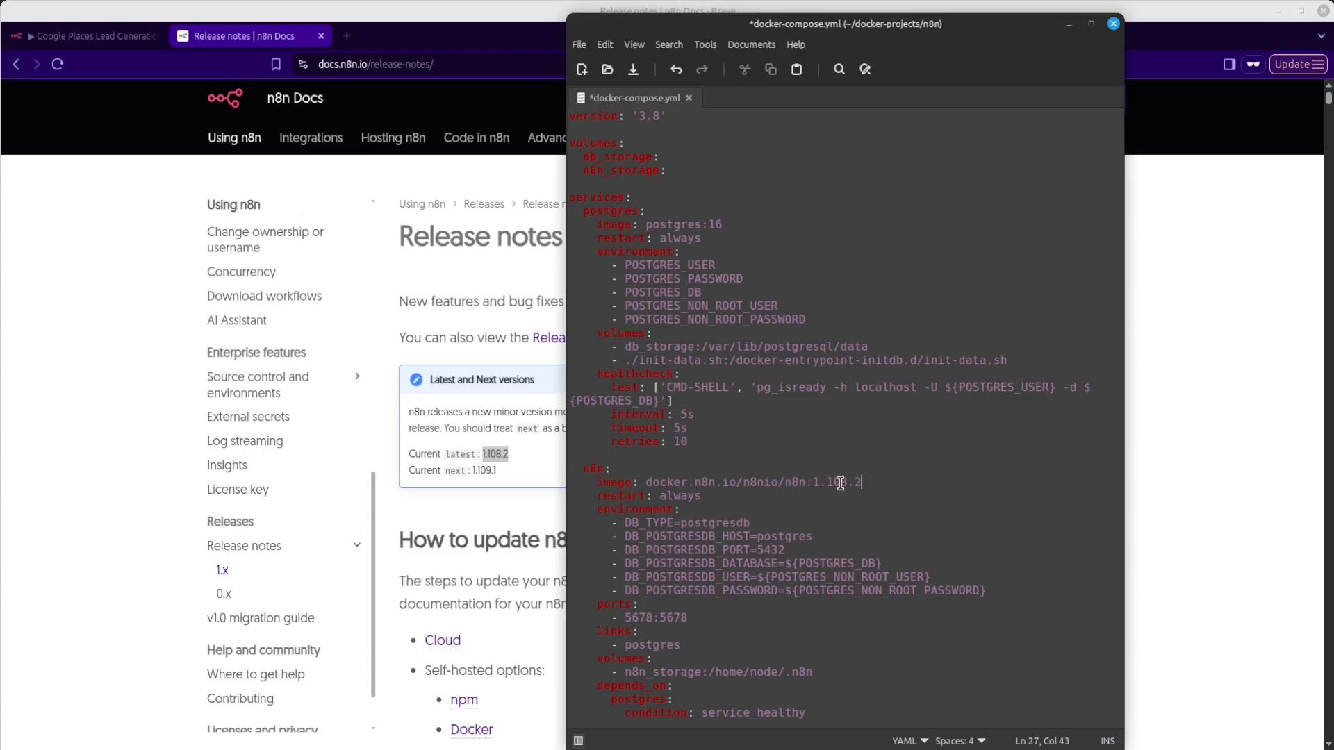
pyautogui.press('ctrl+s')
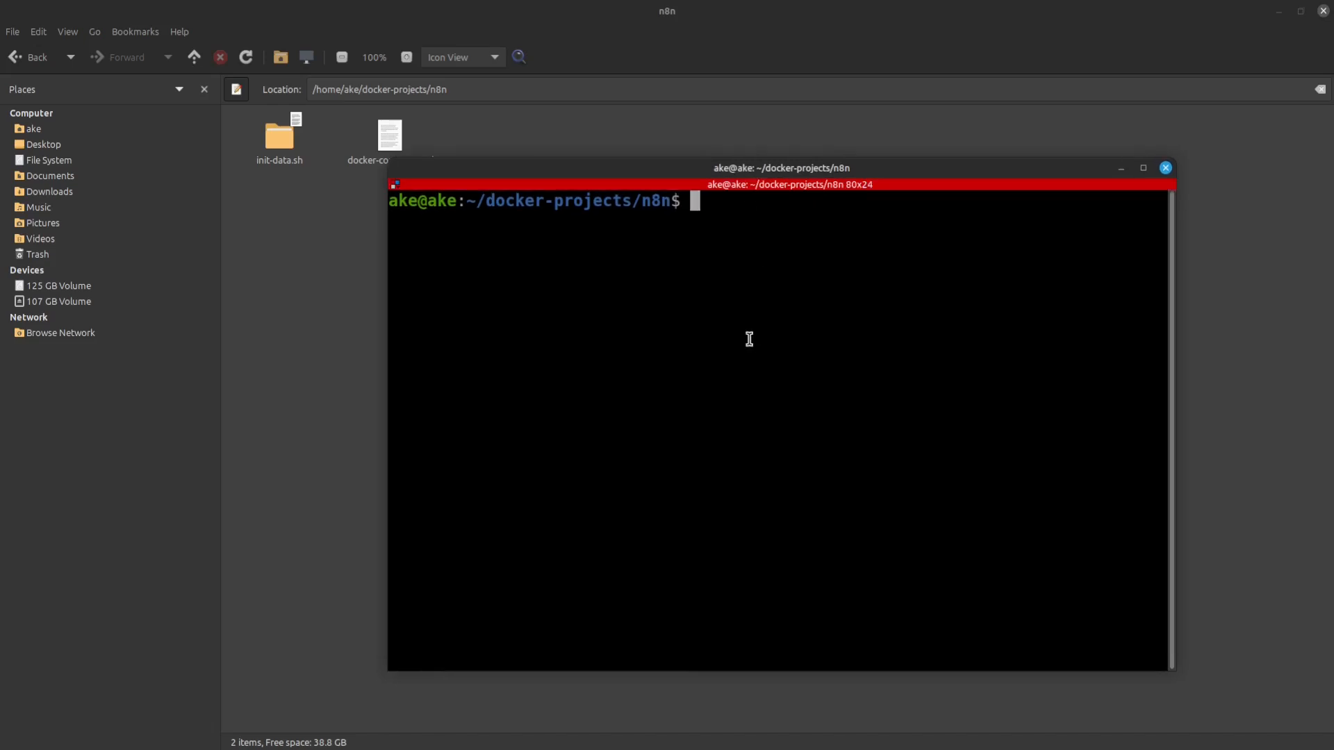
# - Run docker compose down, then enter docker compose up -d to recreate the containers detached
pyautogui.write('docker c')
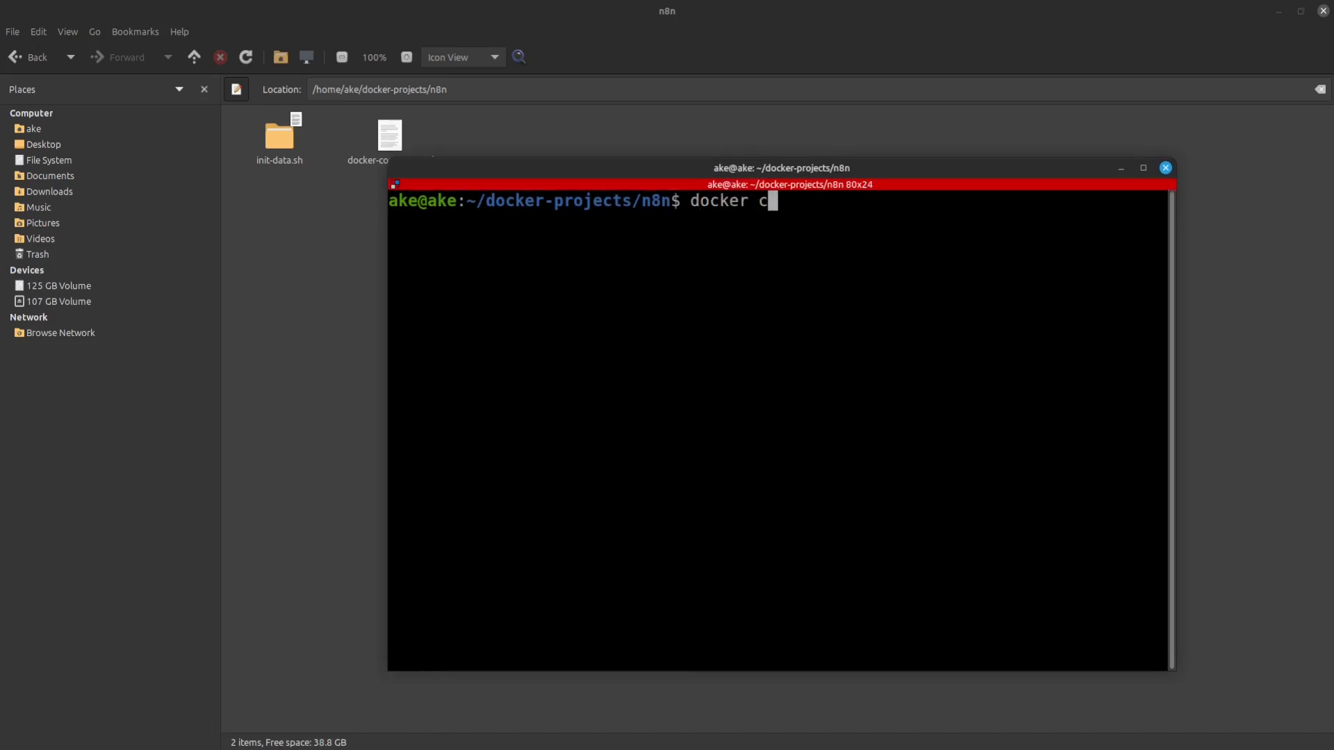
pyautogui.write('ompose down')
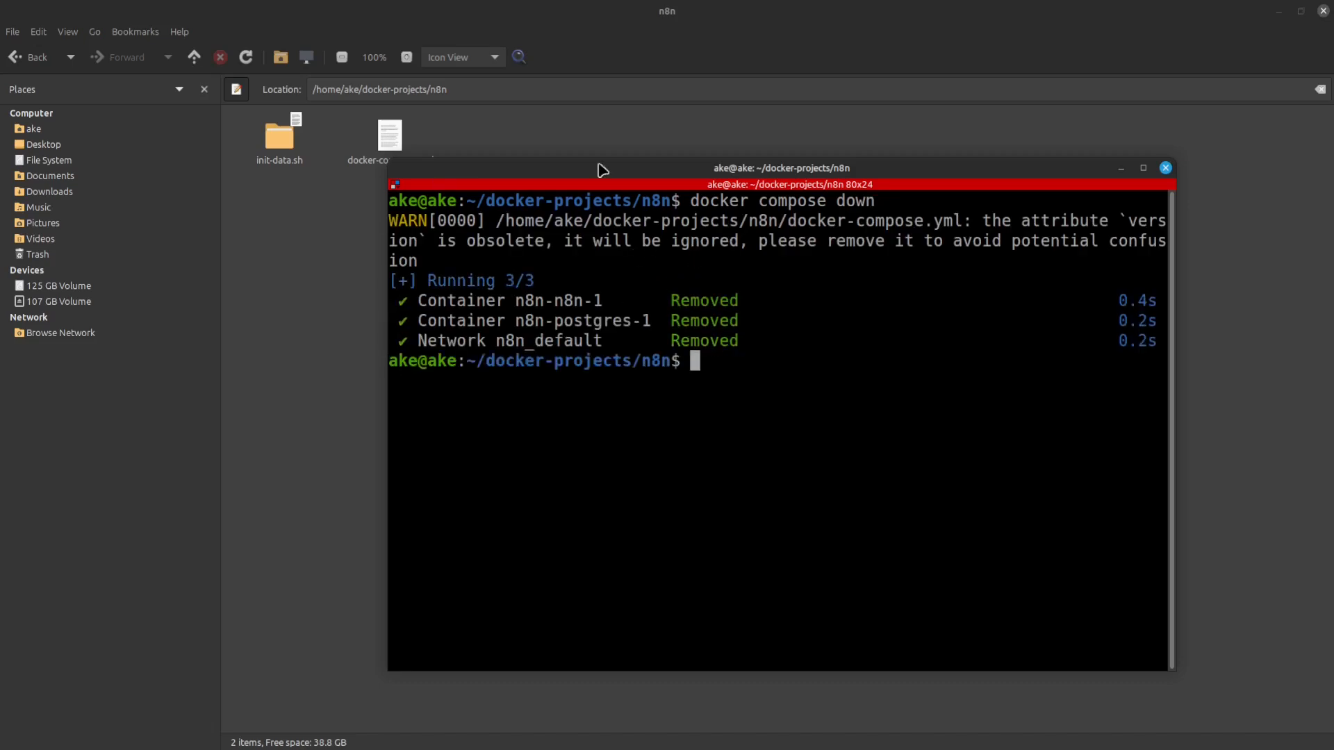
pyautogui.write('docker')
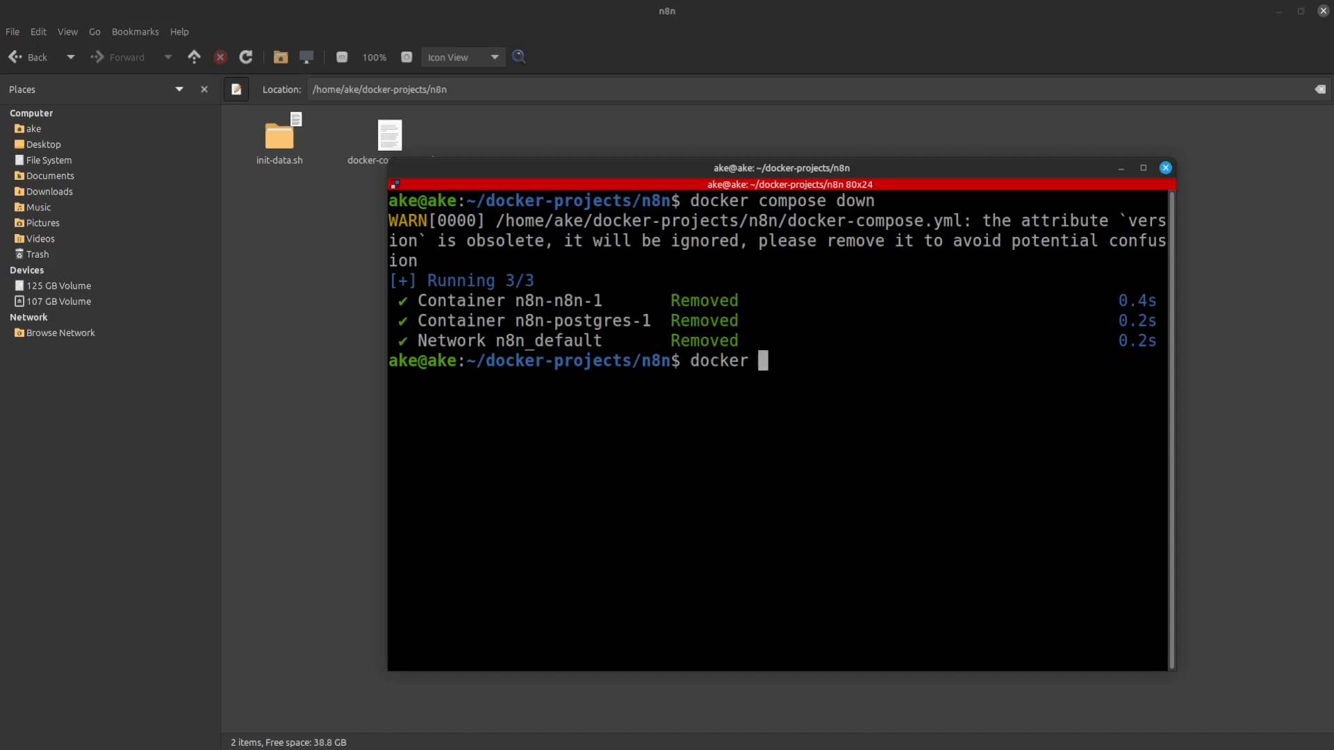
pyautogui.write('compose up')
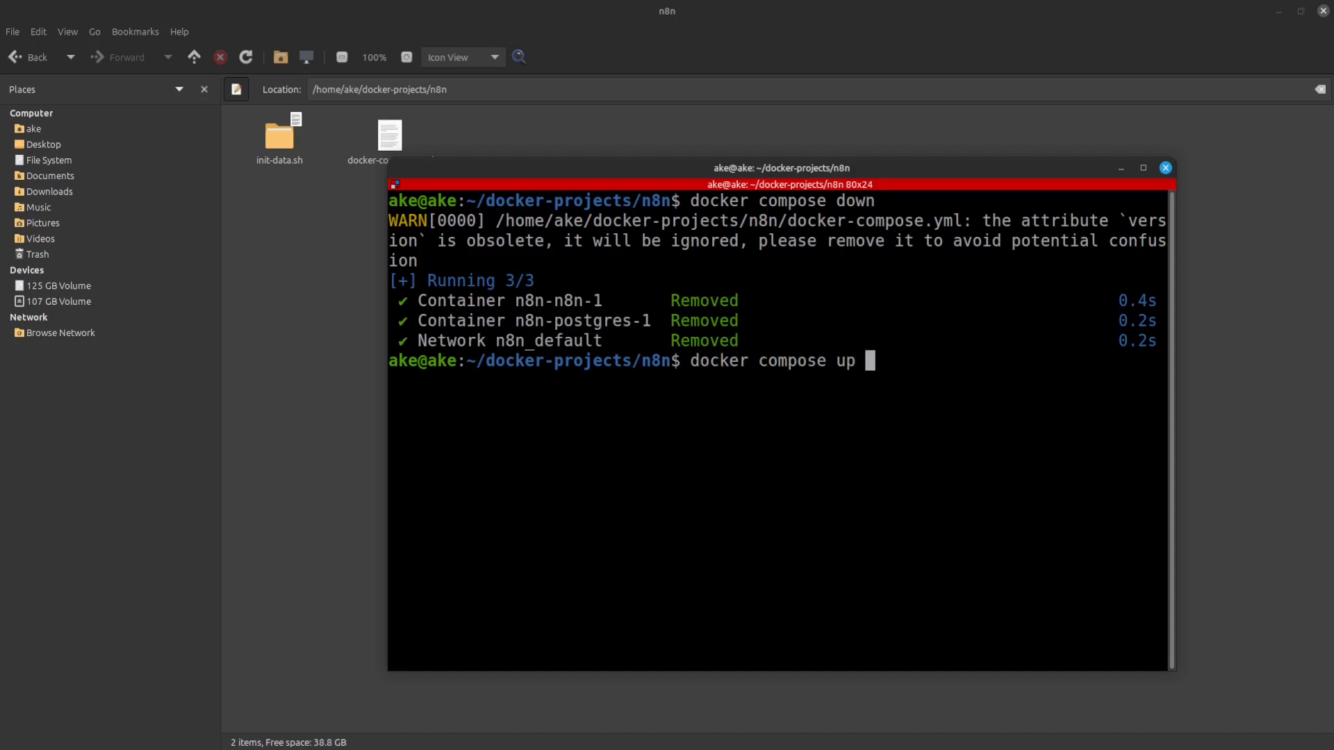
pyautogui.write('-d')
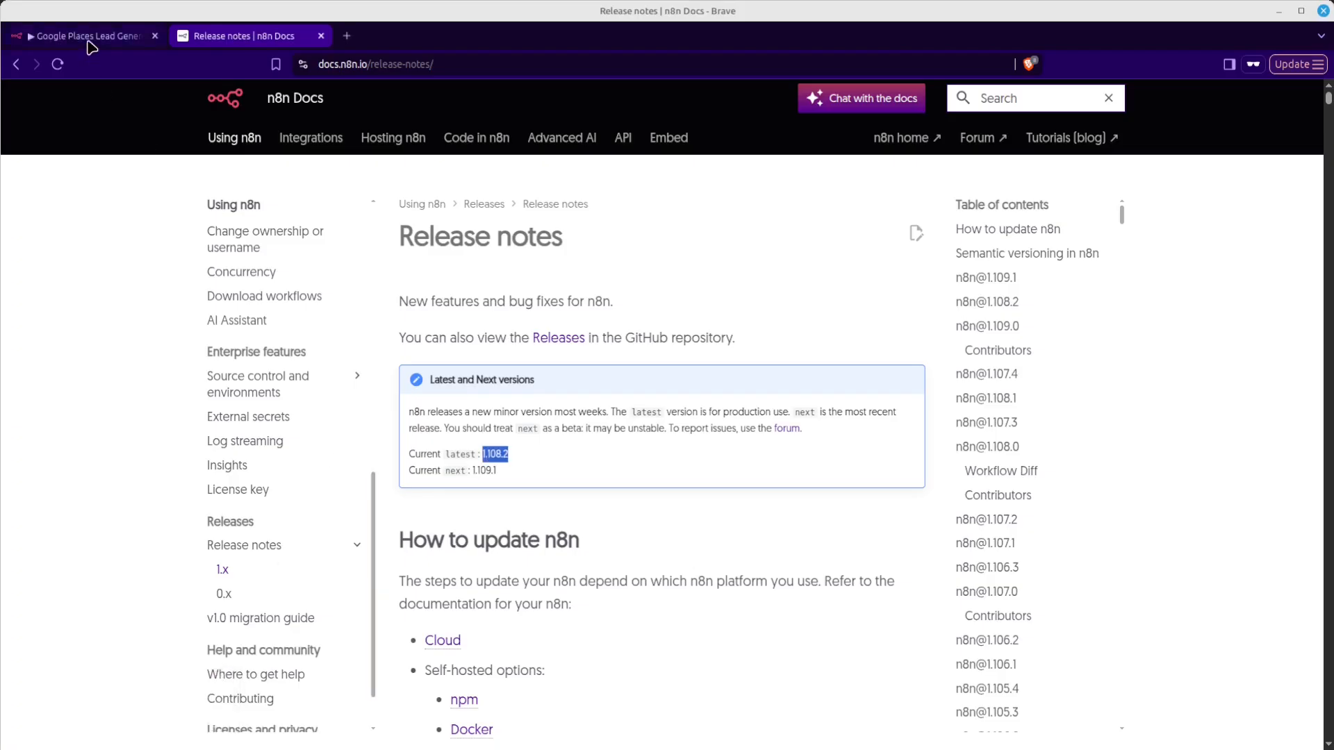
# - Verify in About n8n that the running instance now reports version 1.108.2
pyautogui.click(84, 36)
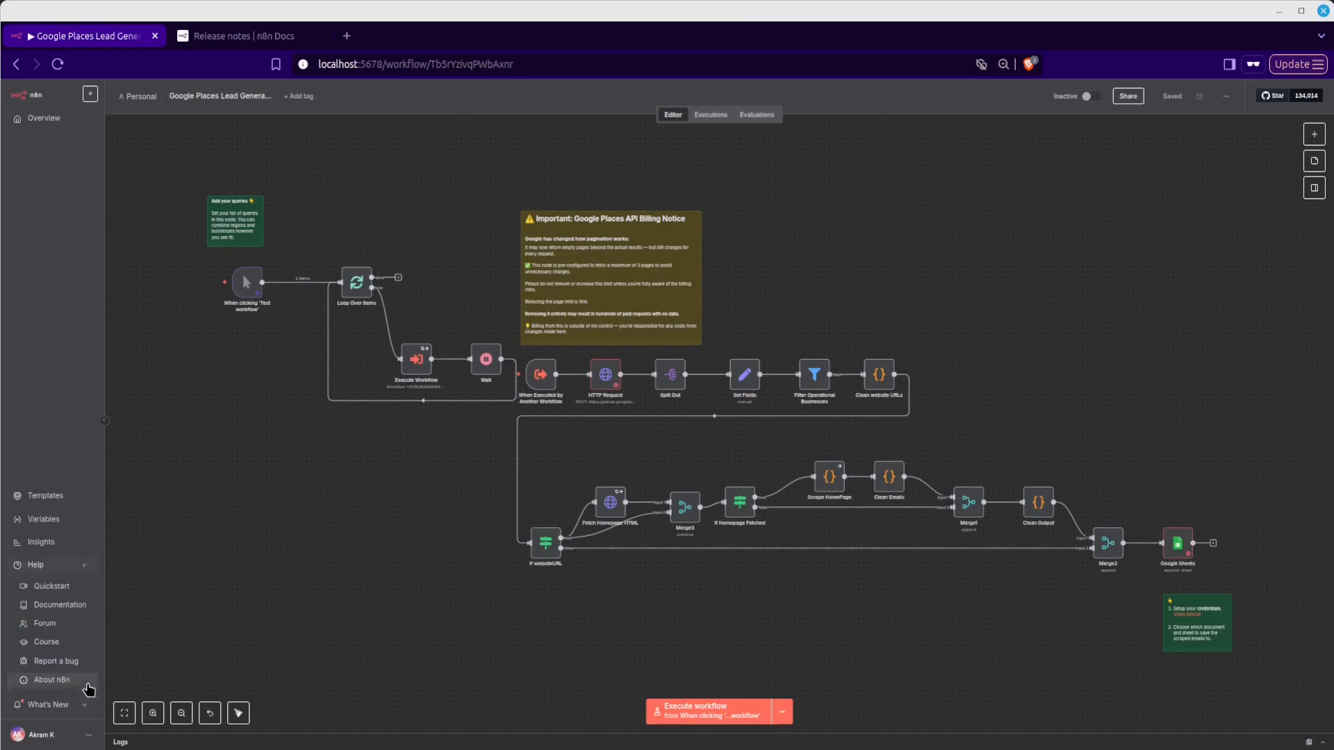
pyautogui.click(43, 681)
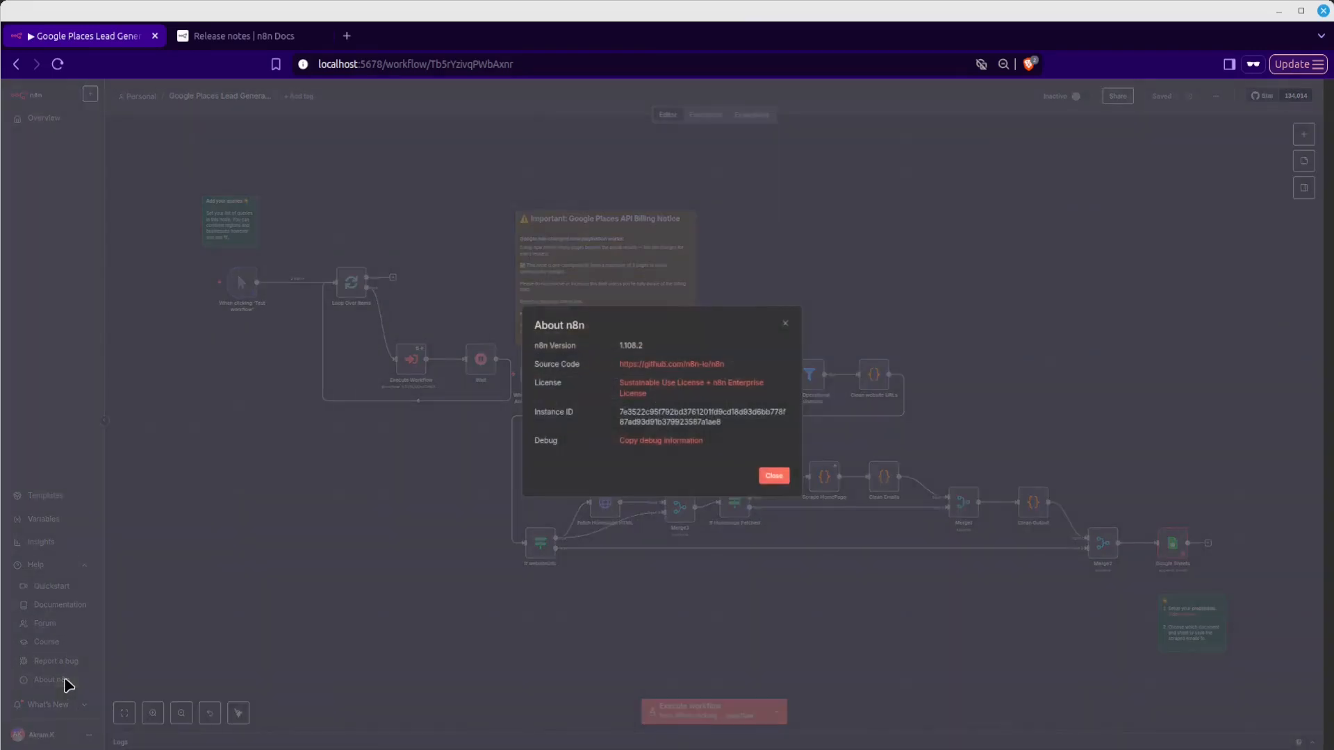
pyautogui.moveTo(637, 361)
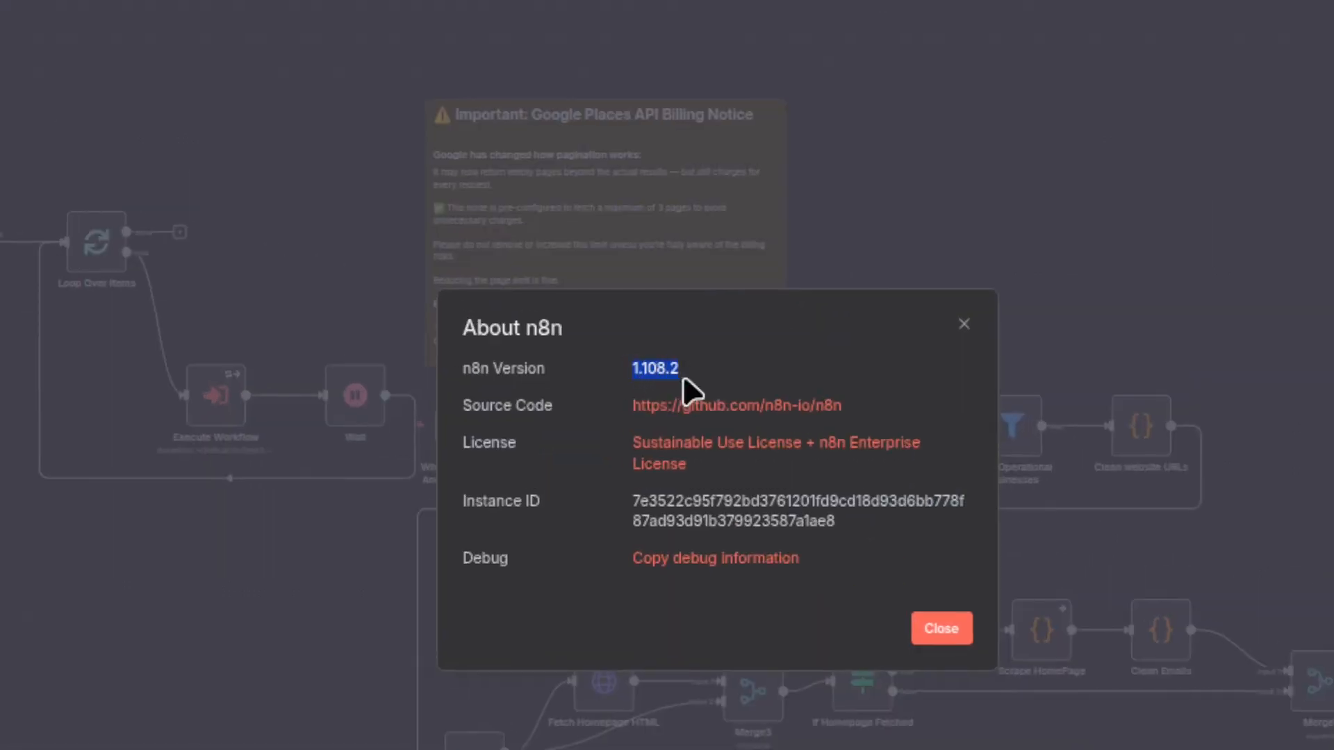
pyautogui.moveTo(668, 401)
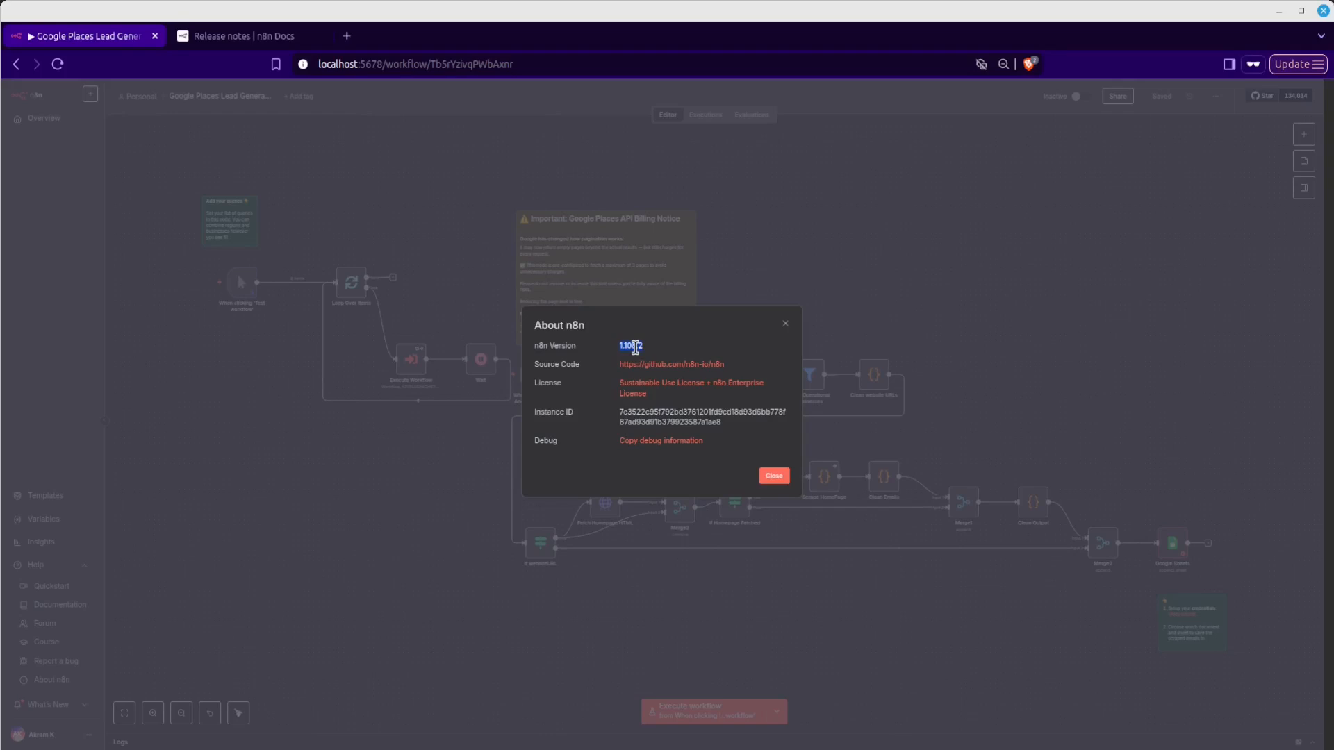
# - Return to the release notes to confirm 1.108.2 matches the documented latest version
pyautogui.click(239, 36)
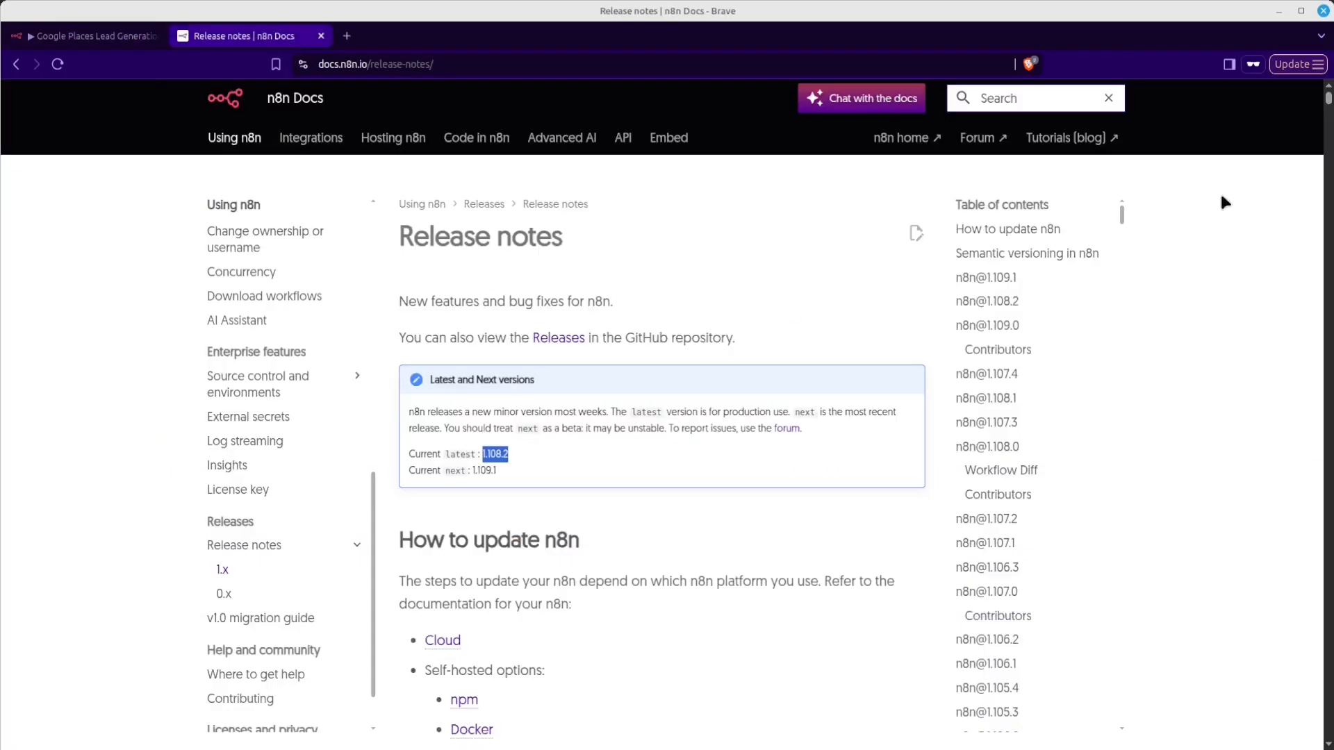
pyautogui.scroll(-3)
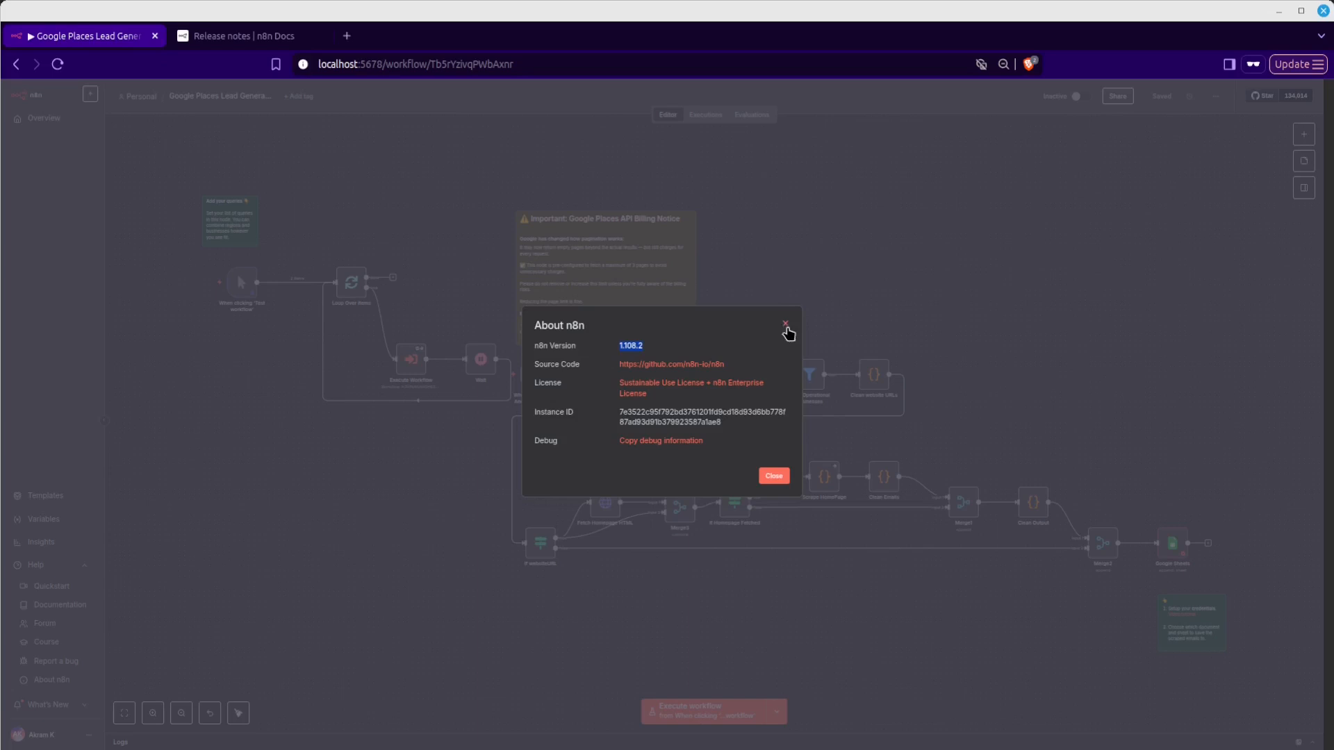
pyautogui.moveTo(784, 325)
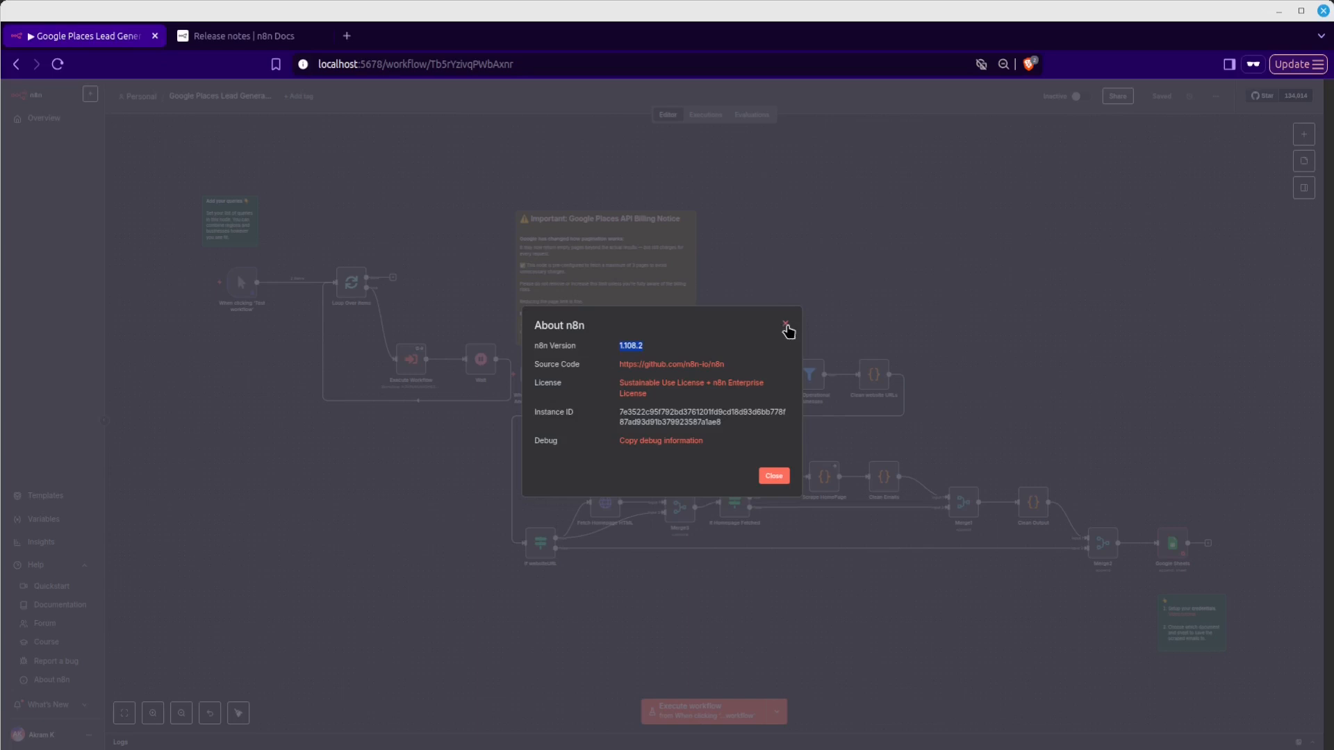
pyautogui.moveTo(793, 333)
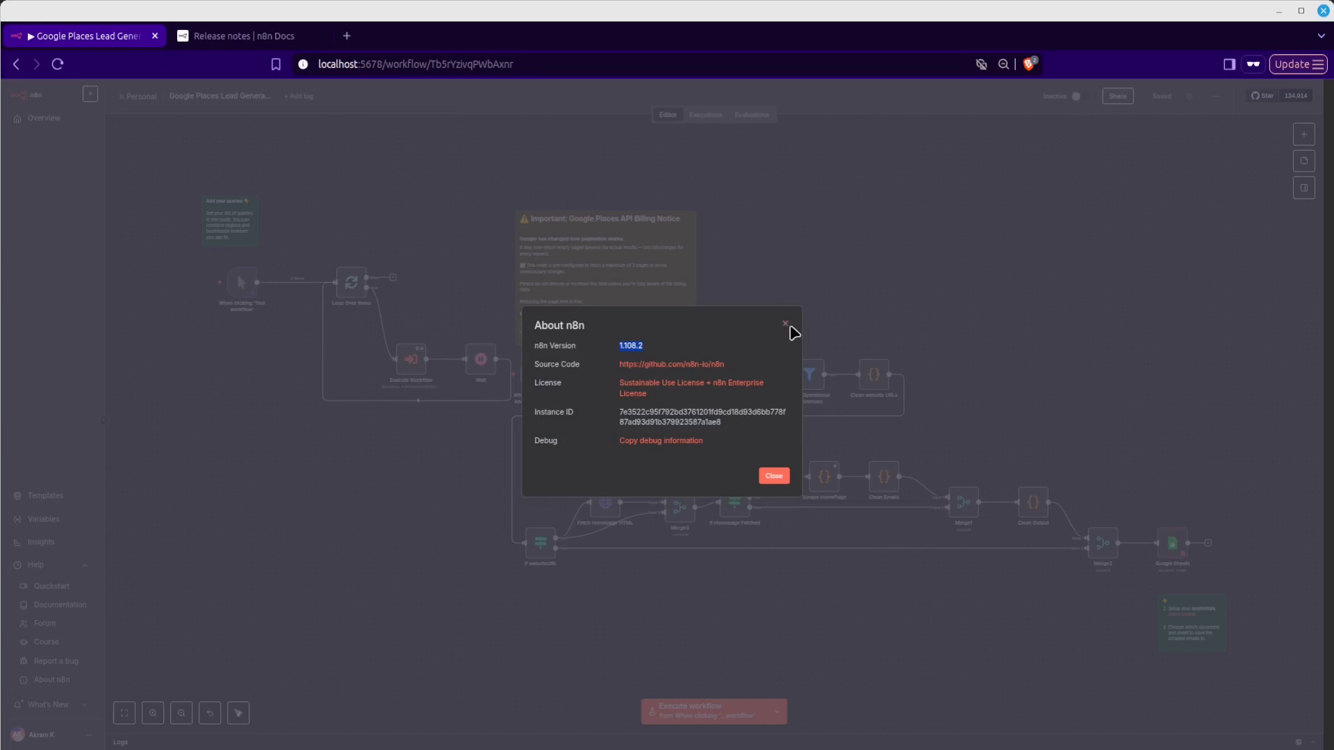
pyautogui.moveTo(783, 323)
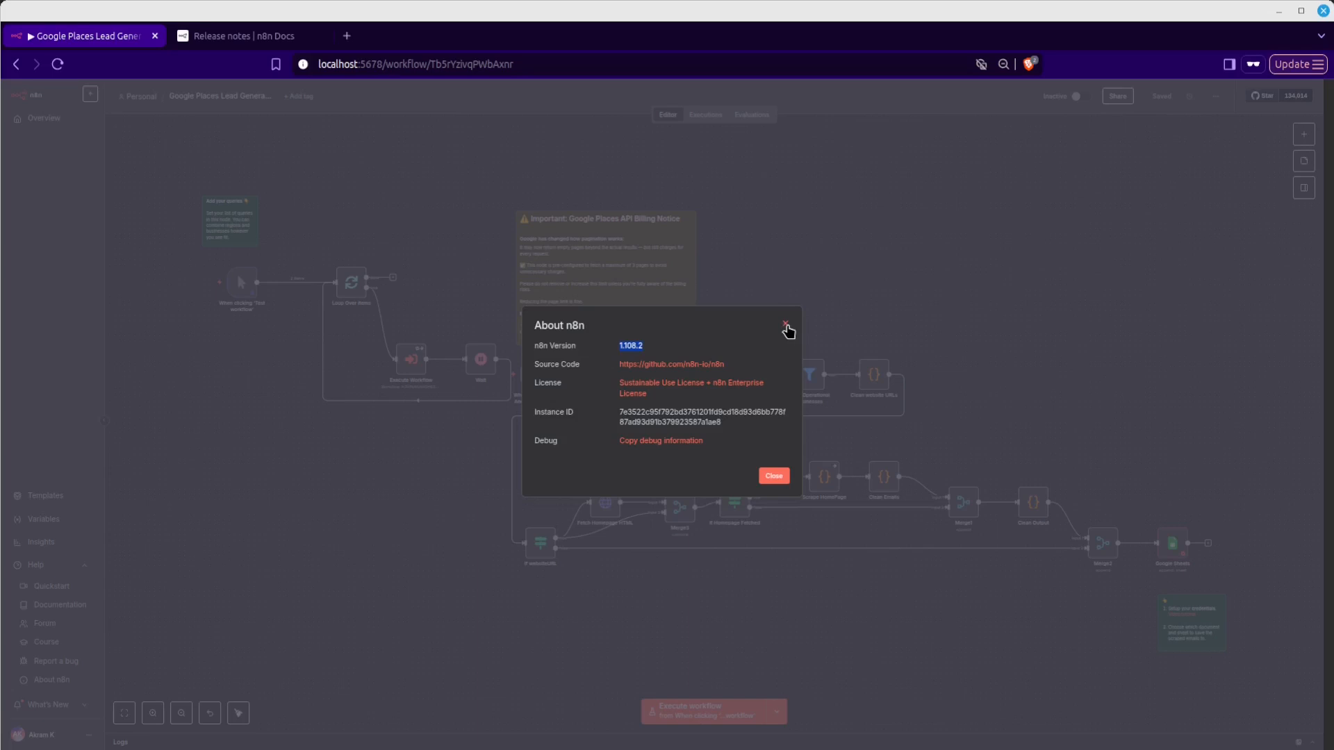
pyautogui.moveTo(781, 326)
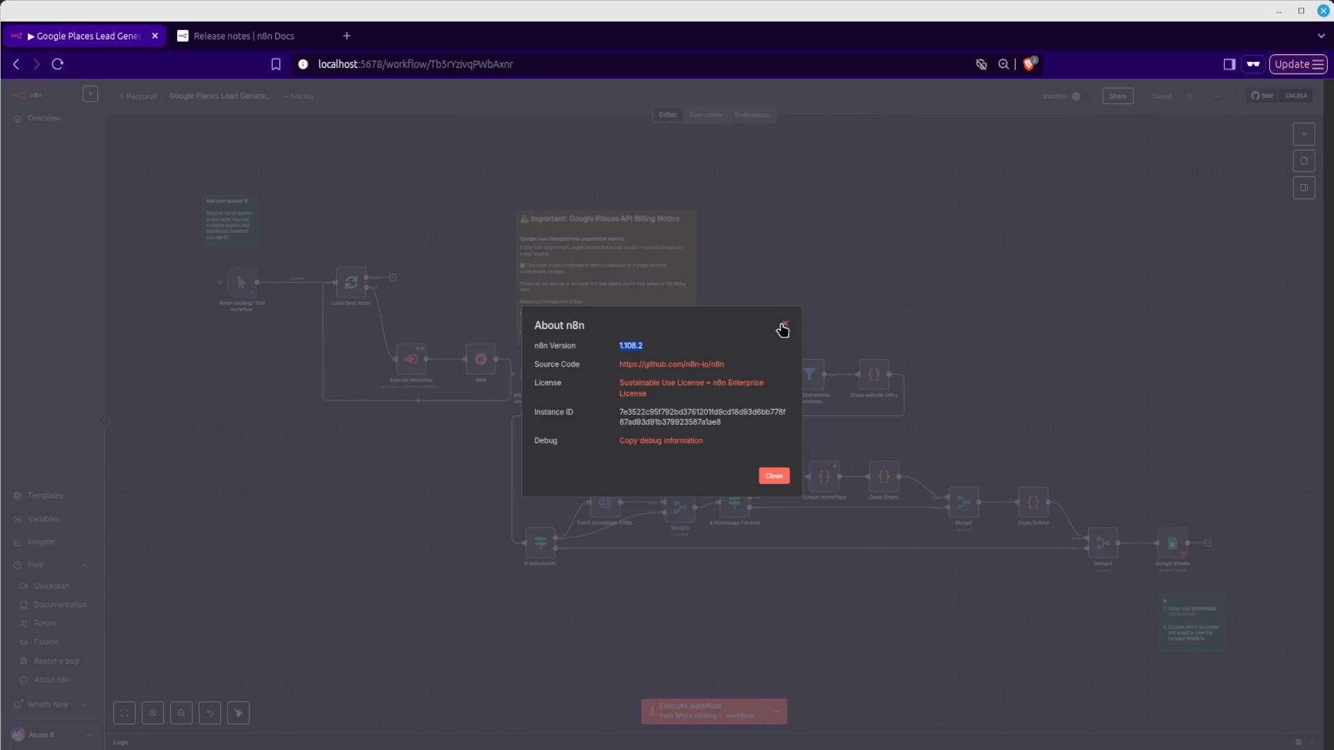
pyautogui.moveTo(784, 335)
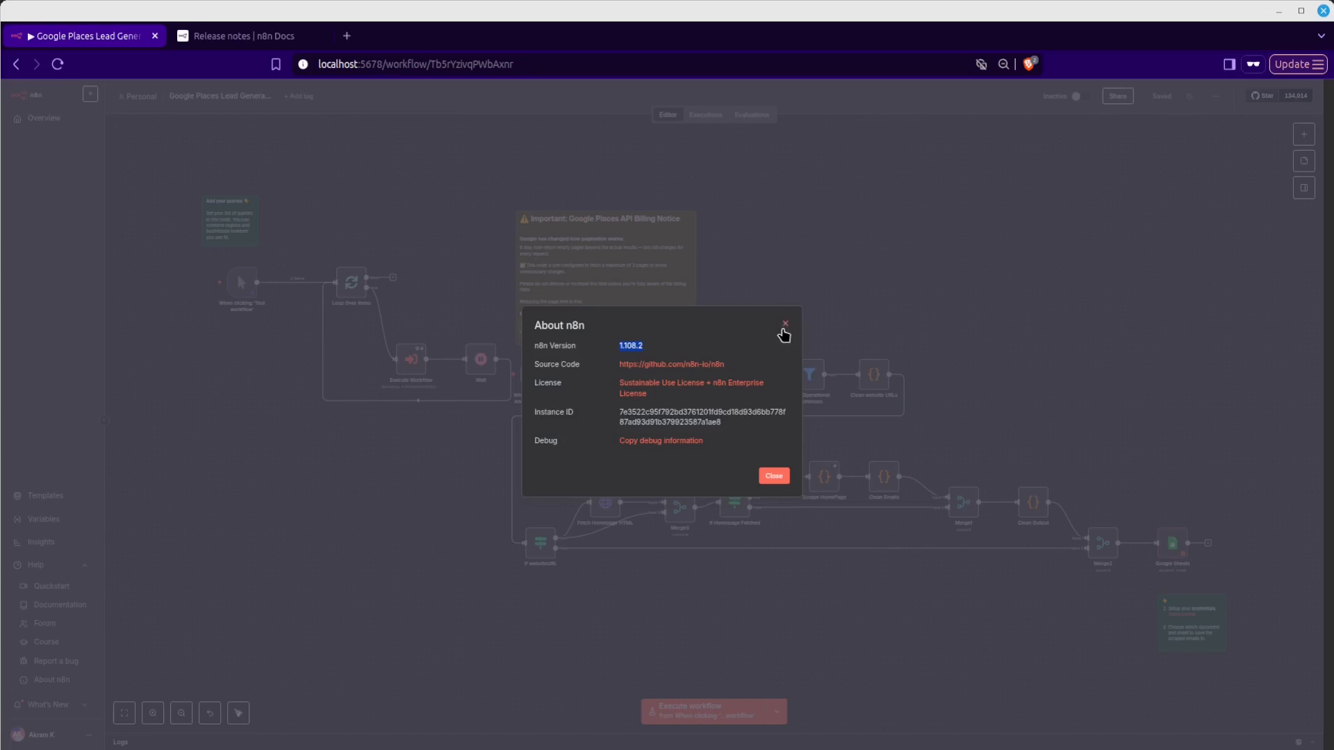
pyautogui.moveTo(543, 672)
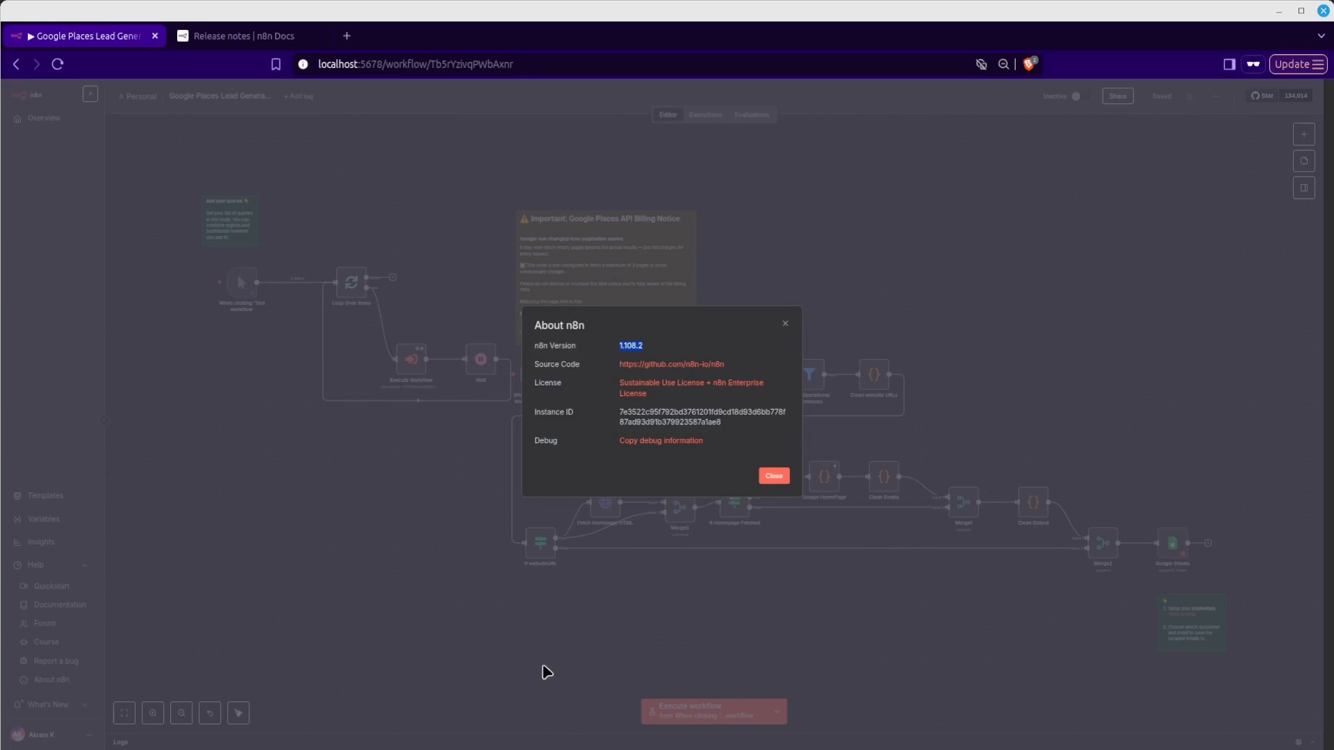
pyautogui.moveTo(800, 364)
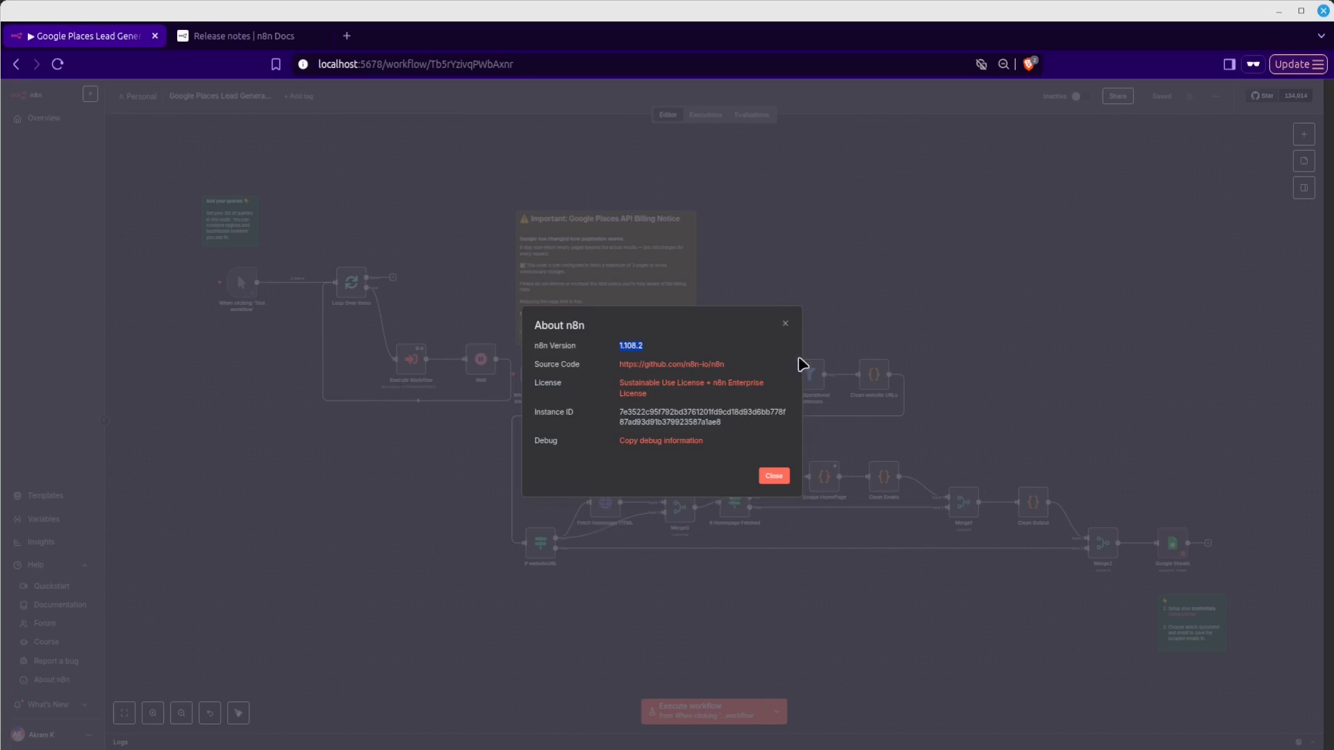
pyautogui.moveTo(742, 374)
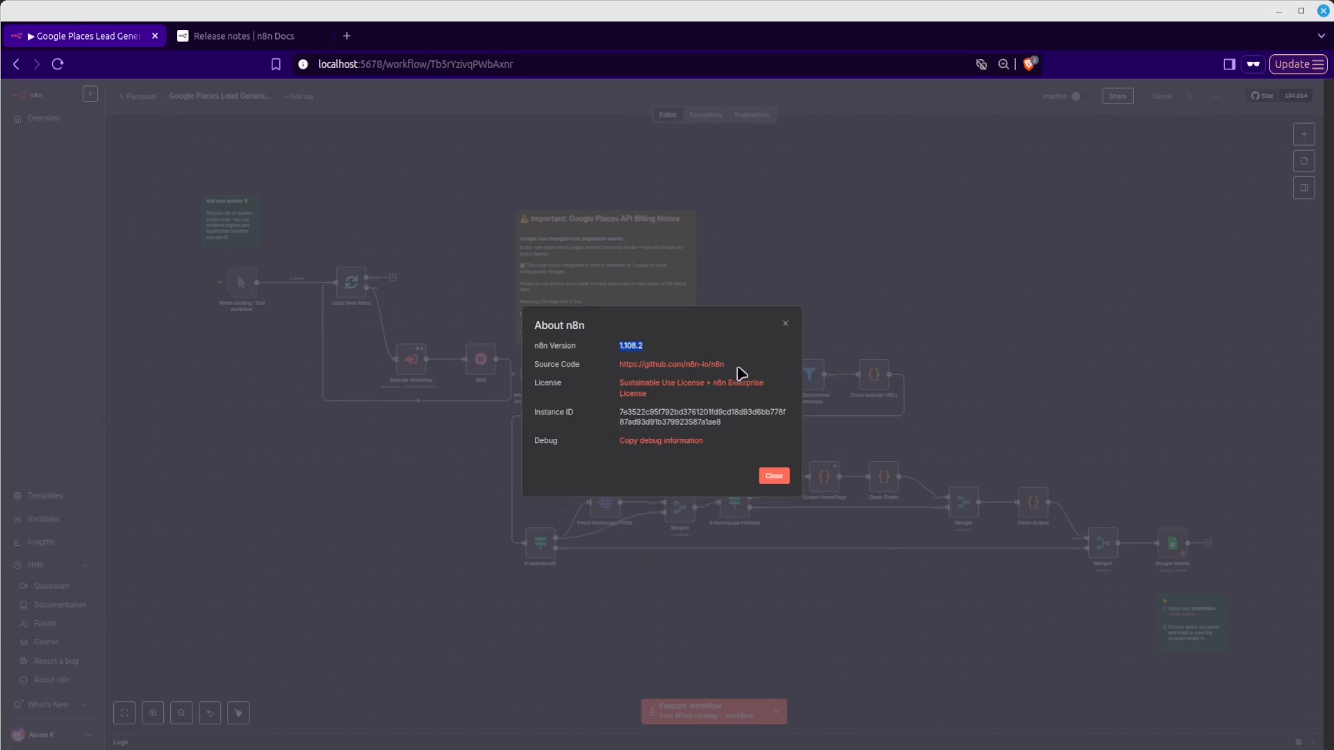
pyautogui.moveTo(780, 334)
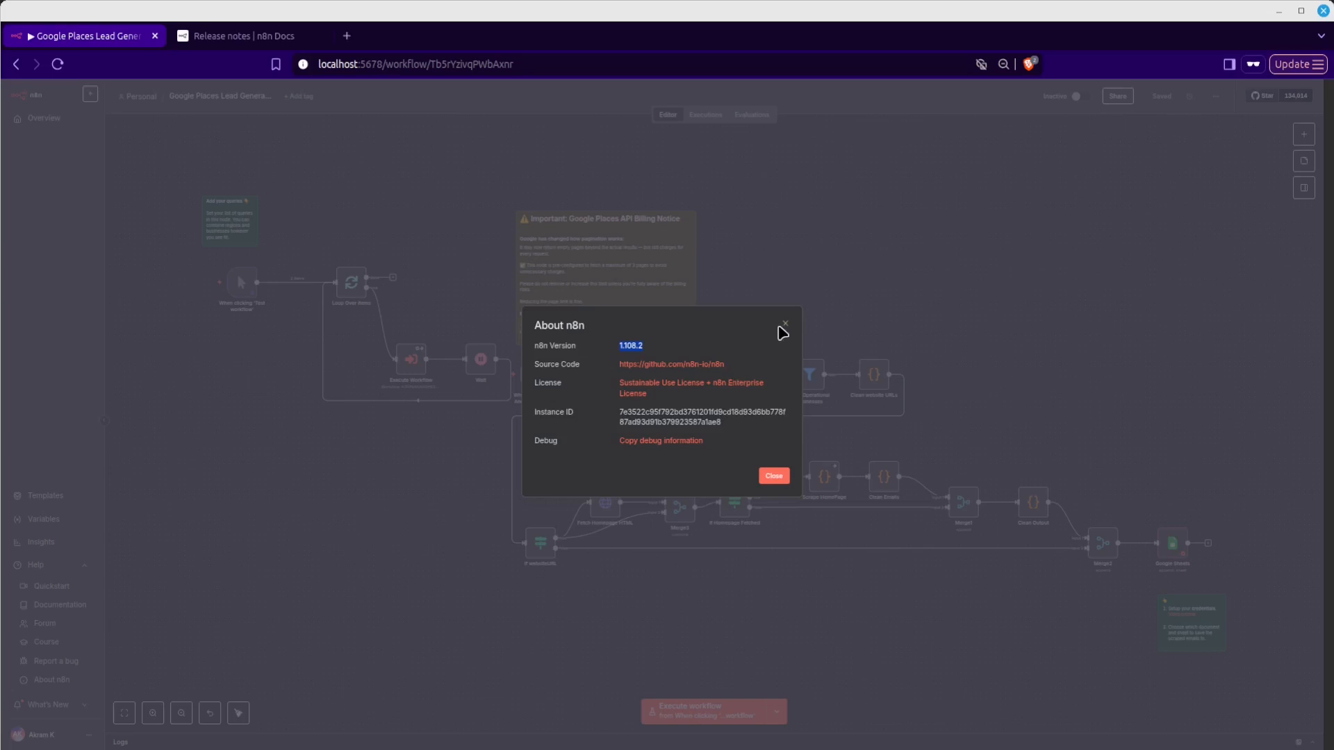
pyautogui.moveTo(653, 460)
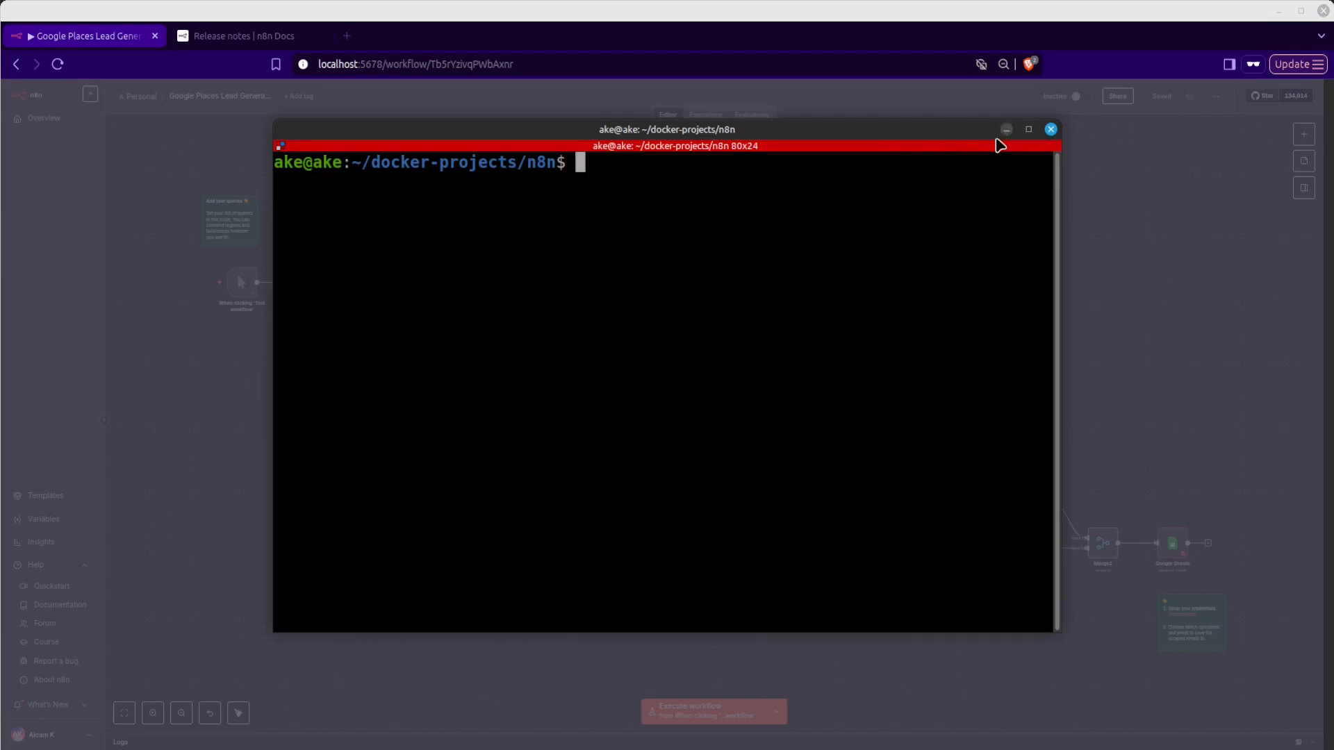
pyautogui.moveTo(881, 186)
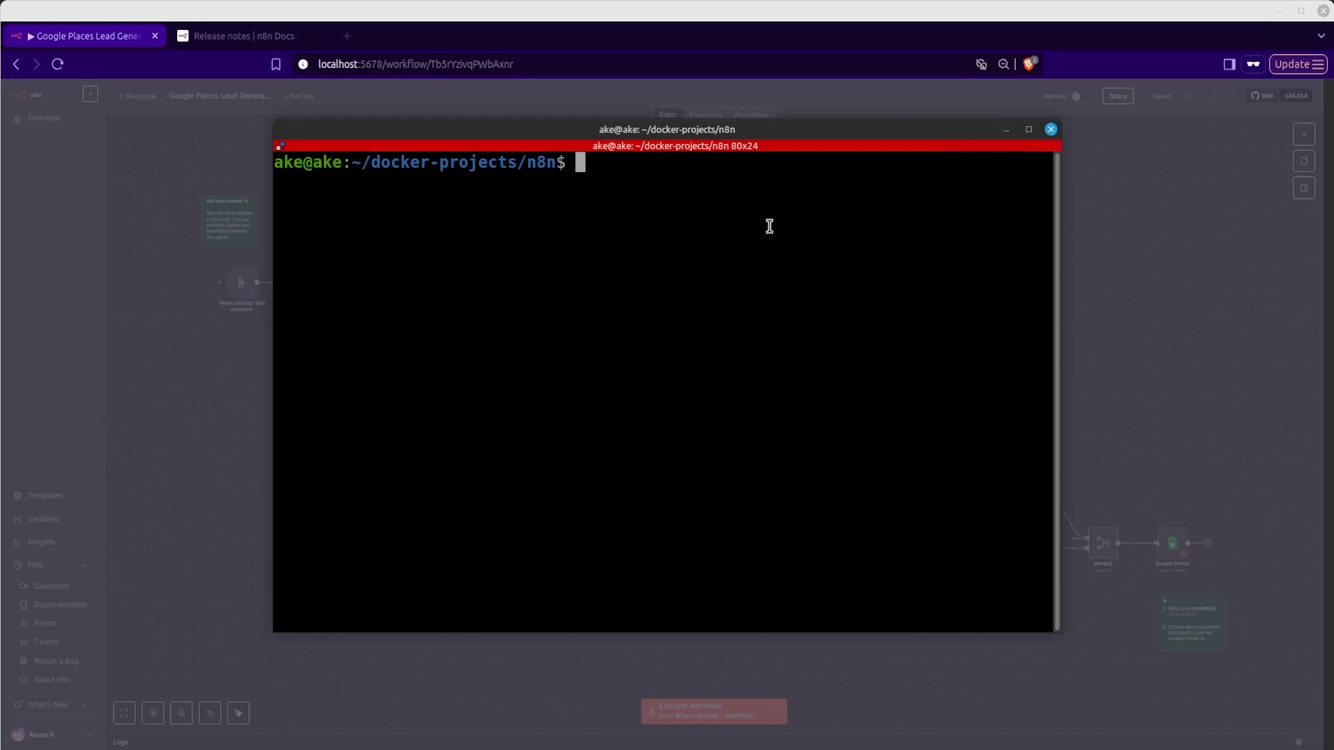
pyautogui.moveTo(1010, 139)
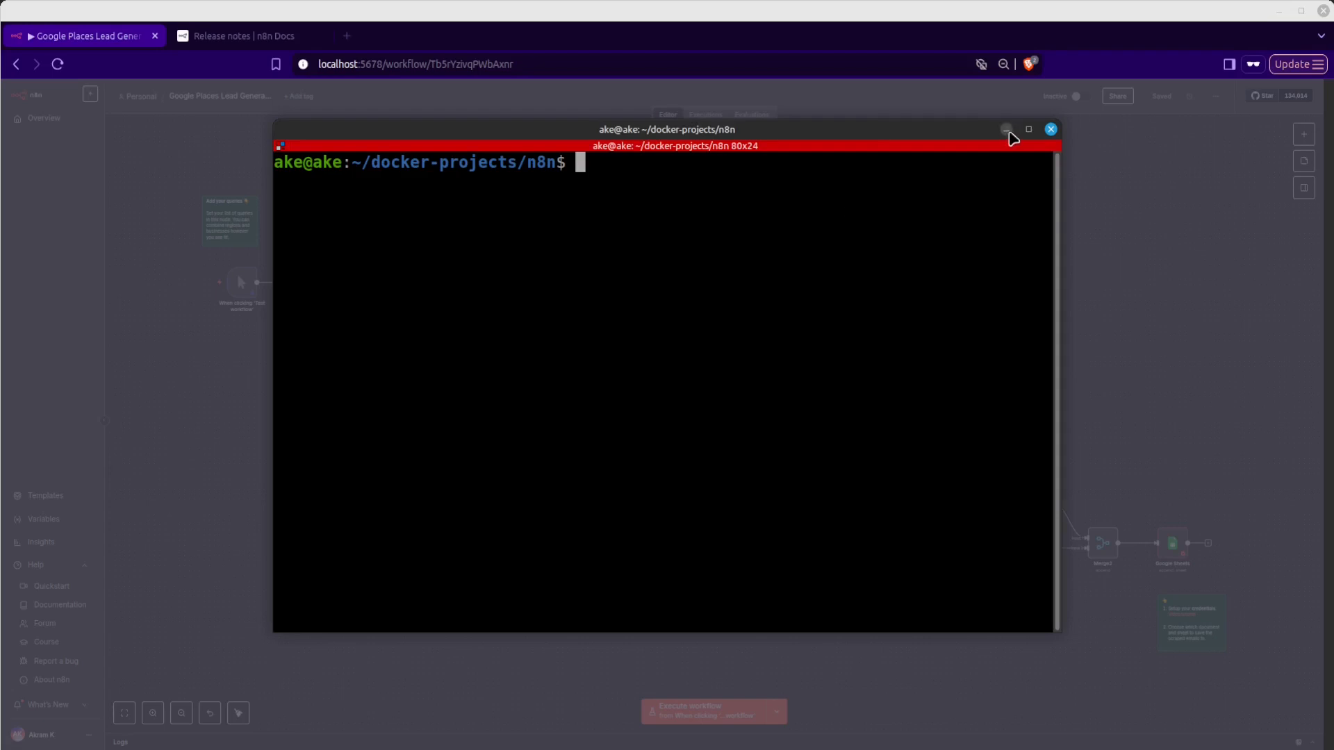